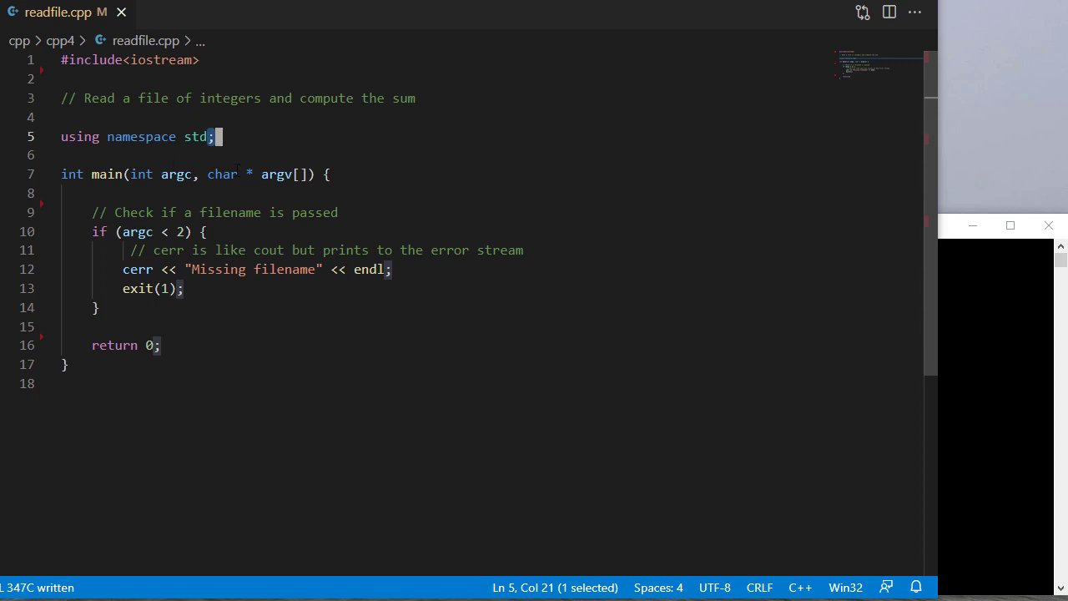
- Highlight the argc and argv parameters in main's signature
{"action": "left_click_drag", "start_coordinate": [131, 174], "coordinate": [310, 174]}
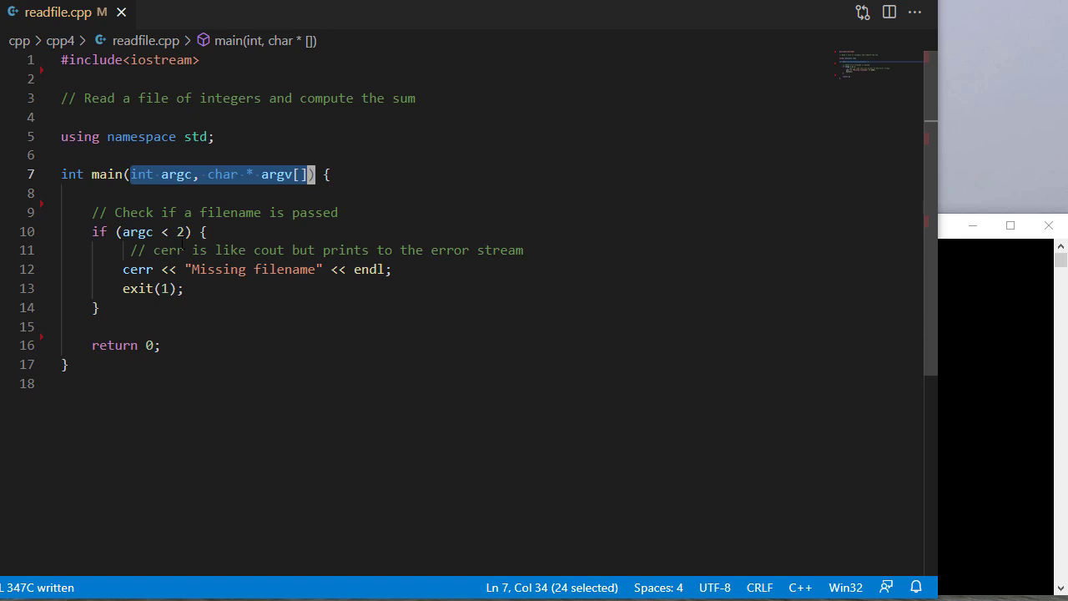
{"action": "mouse_move", "coordinate": [405, 320]}
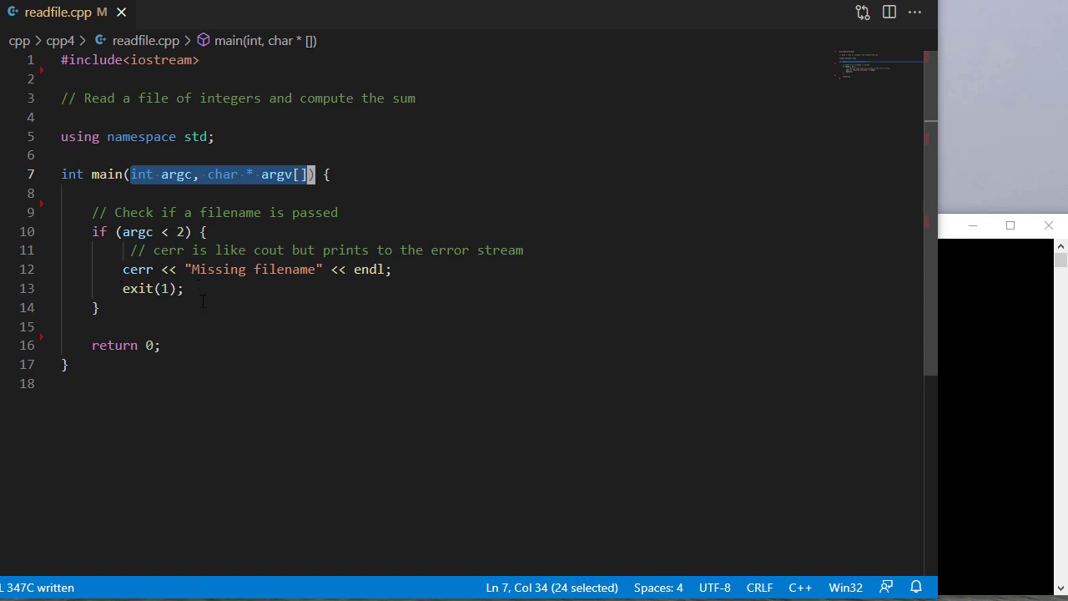
{"action": "mouse_move", "coordinate": [196, 322]}
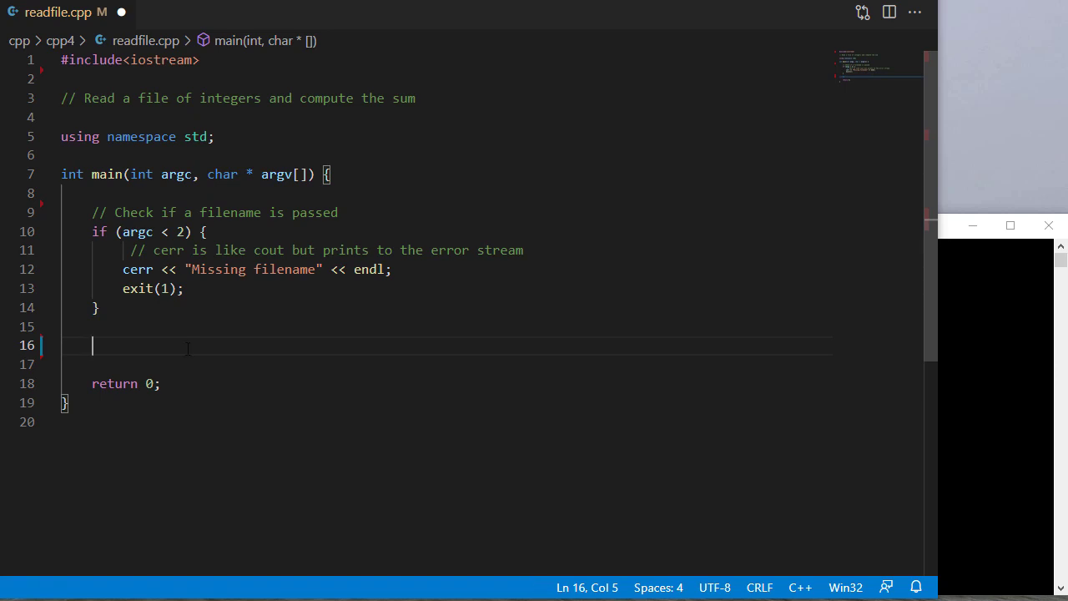
- Add an 'Open the file' comment, declare ifstream numberFile, and include <fstream>
{"action": "type", "text": "// Open the file"}
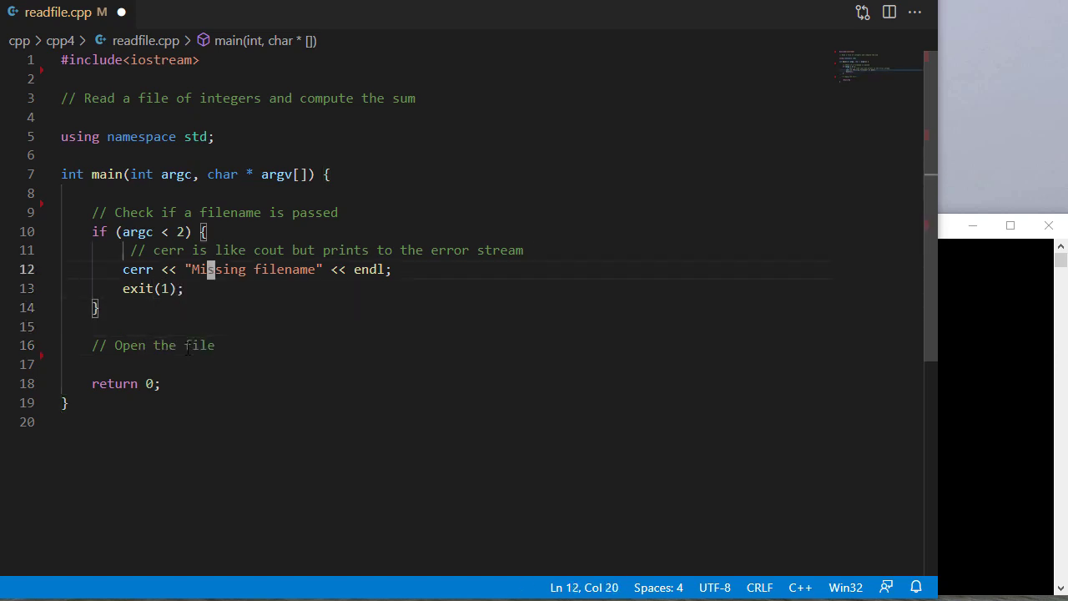
{"action": "type", "text": "num"}
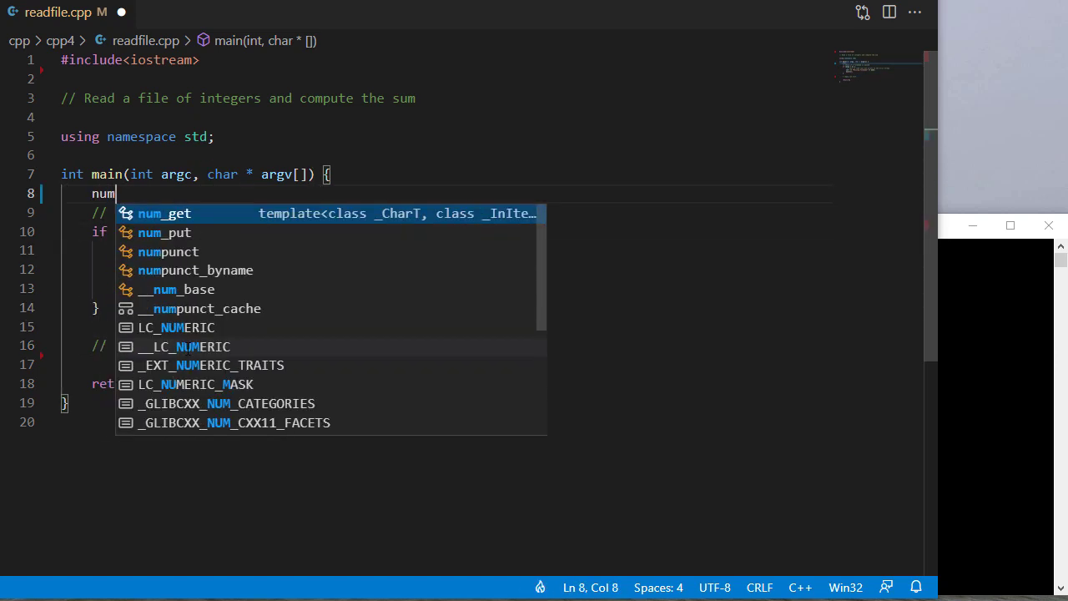
{"action": "type", "text": "berFile;"}
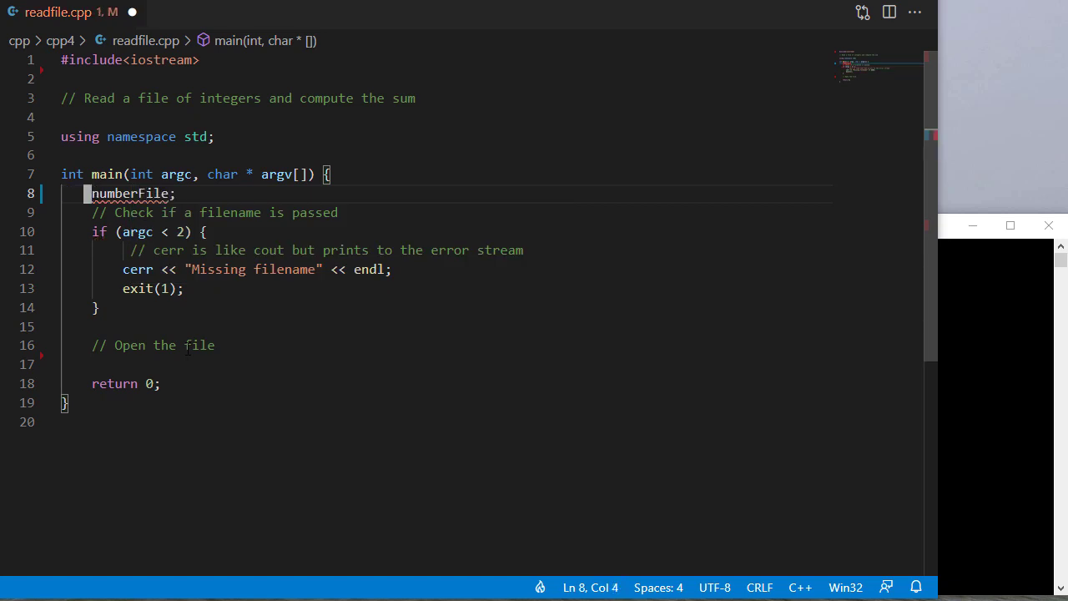
{"action": "type", "text": "ifstream"}
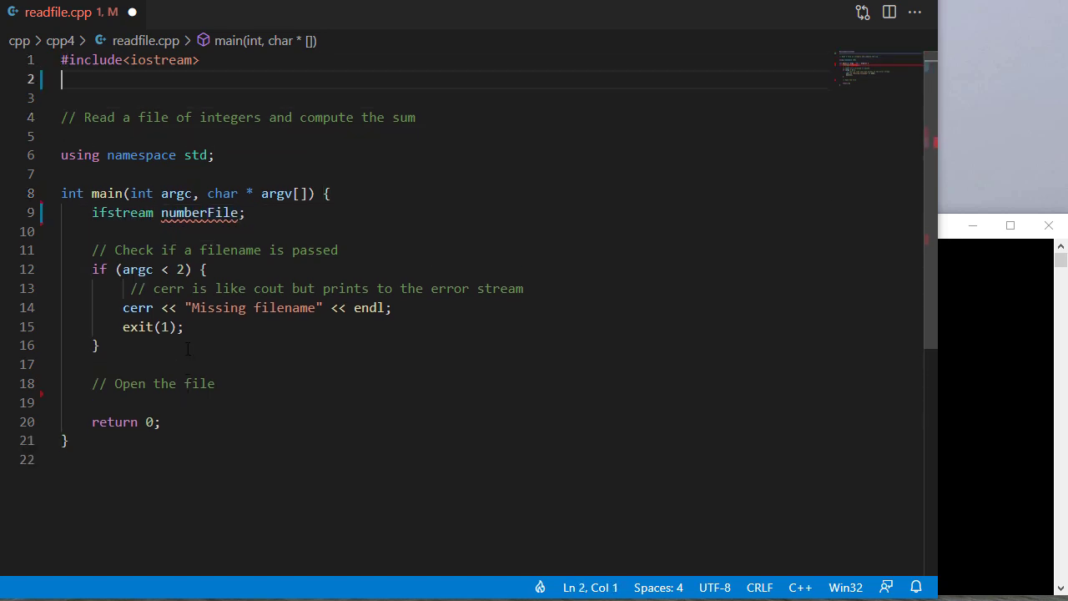
{"action": "type", "text": "#include<fstream>"}
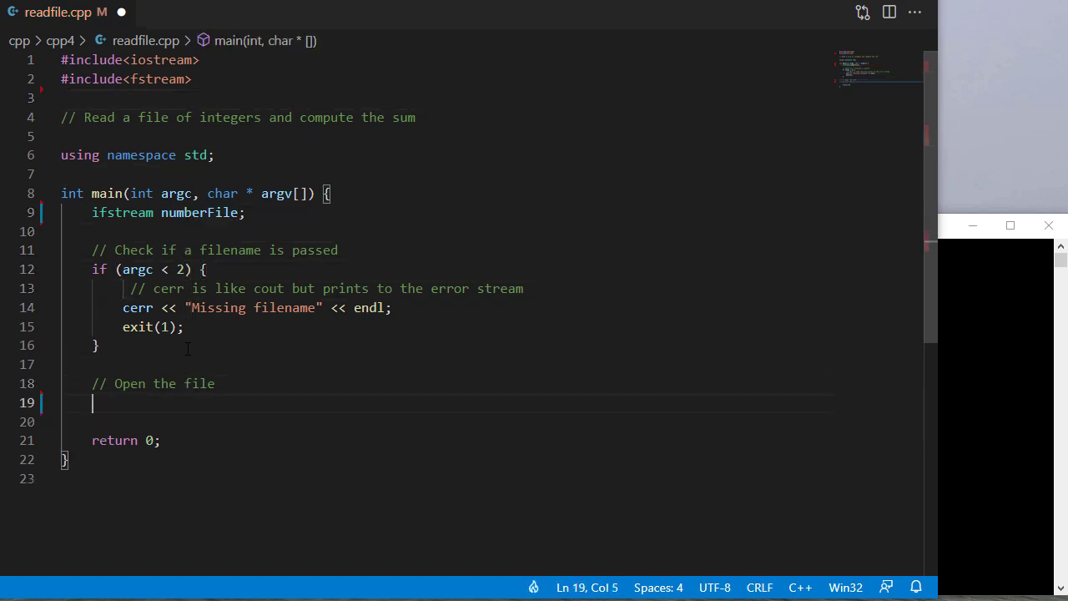
- Open the command-line filename with numberFile.open(argv[1])
{"action": "type", "text": "numberFile."}
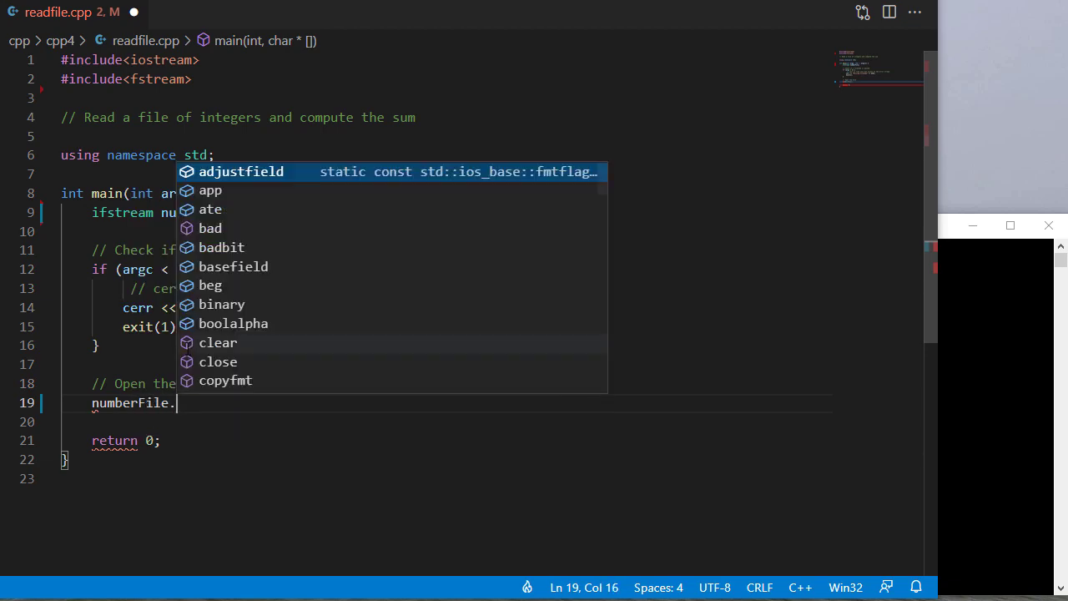
{"action": "type", "text": "open("}
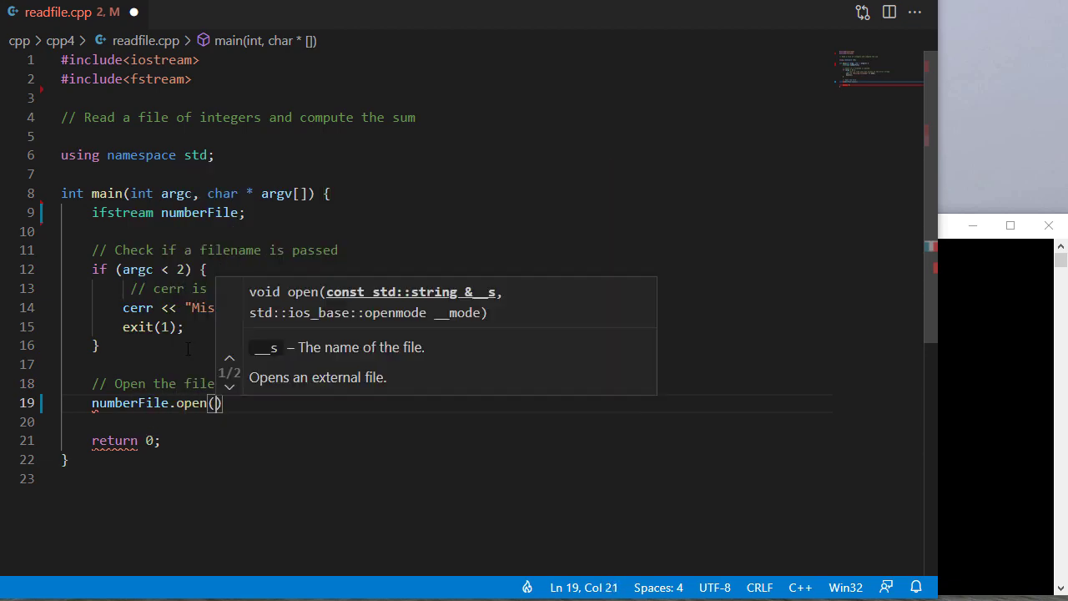
{"action": "type", "text": "argv[1]"}
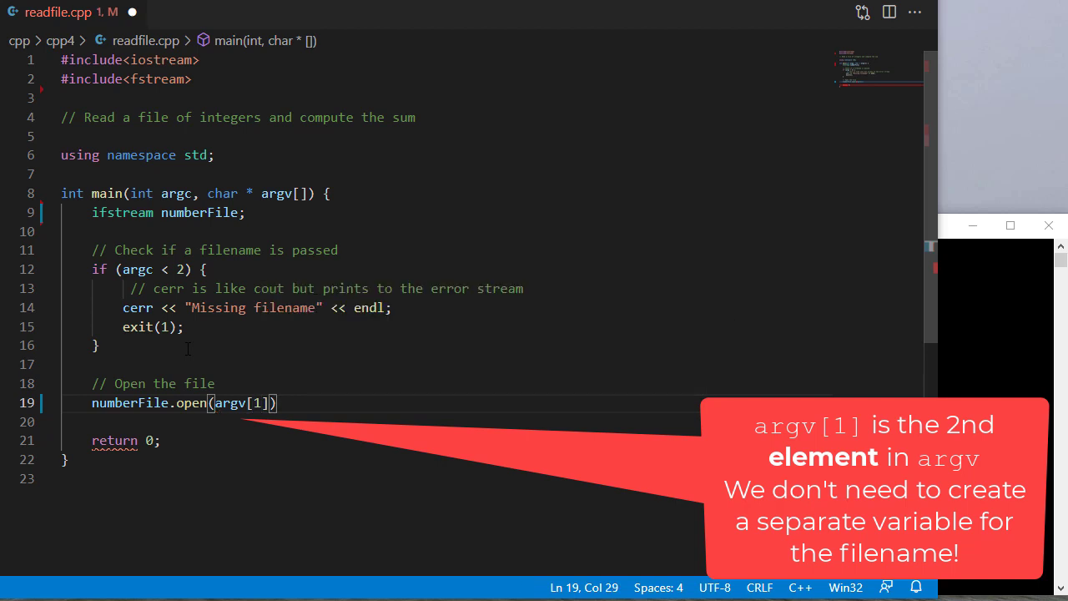
{"action": "type", "text": ";"}
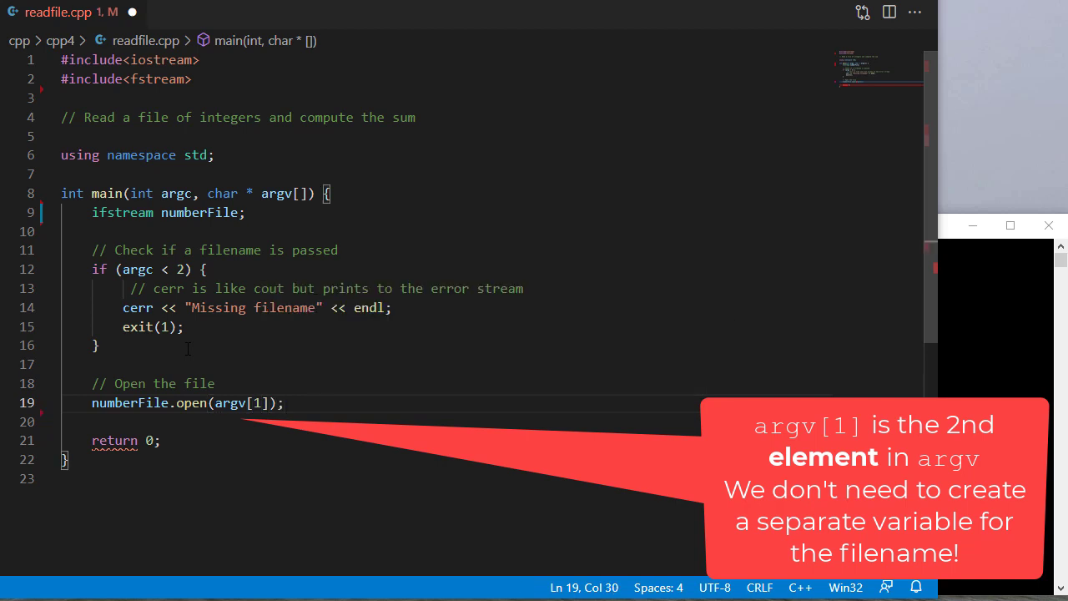
{"action": "key", "text": "Enter"}
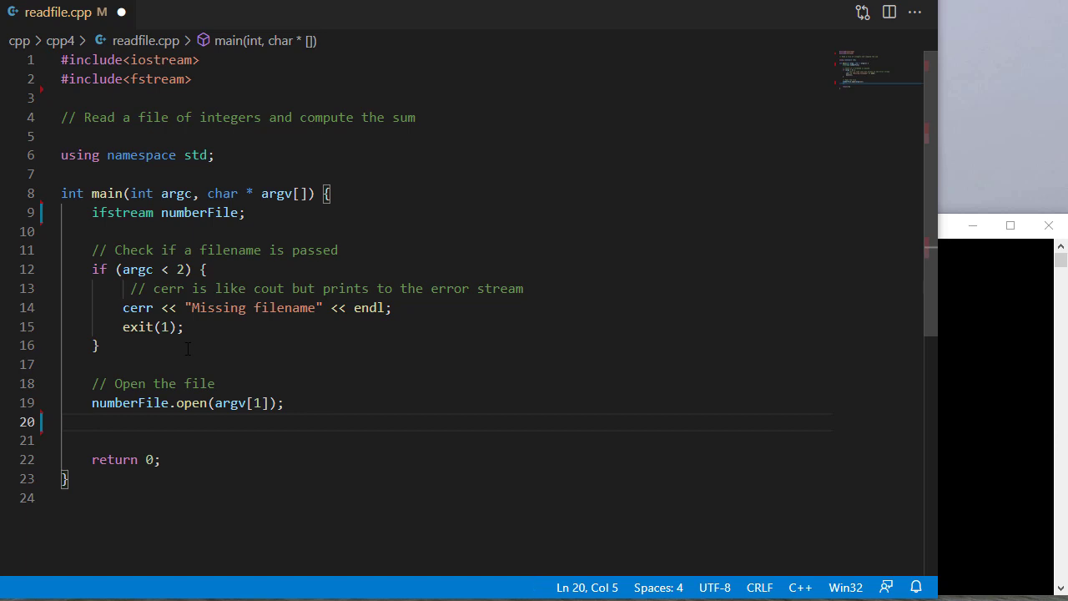
- Add an if (!numberFile) block printing a cerr error naming argv[1], exiting with 2
{"action": "type", "text": "if (!numberFile) {"}
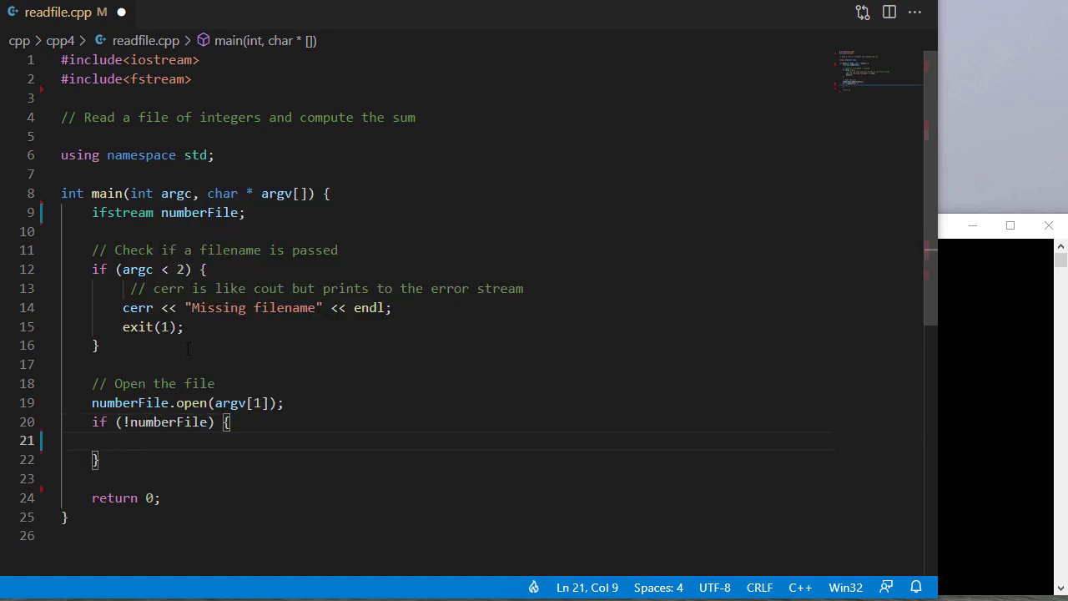
{"action": "type", "text": "cerr << \"Unable to"}
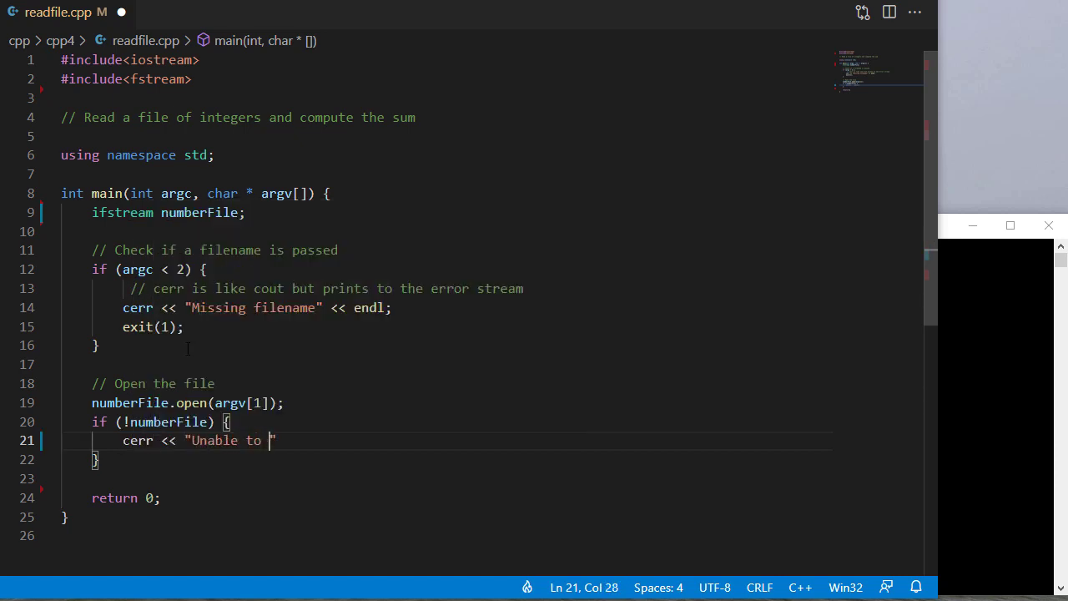
{"action": "type", "text": "open file \" <<"}
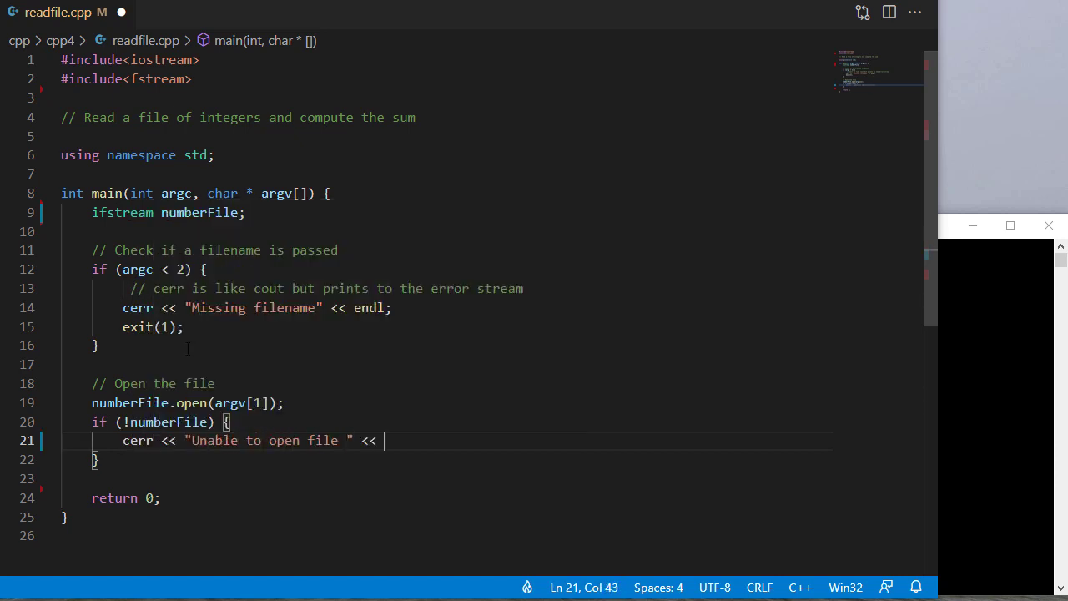
{"action": "type", "text": "argv[1] << en"}
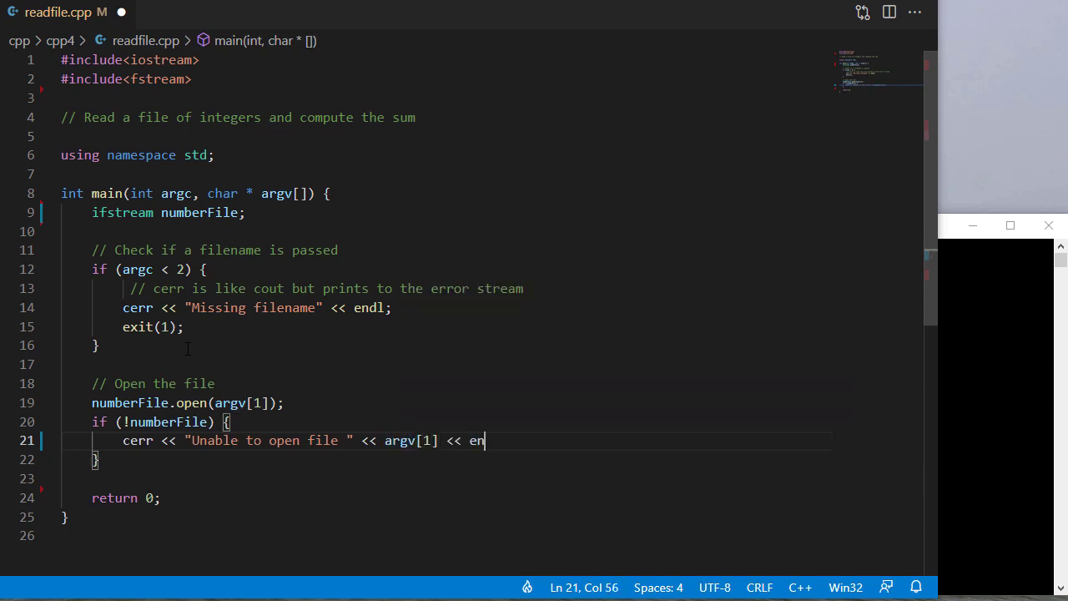
{"action": "type", "text": "dl;"}
{"action": "type", "text": "exit(2);"}
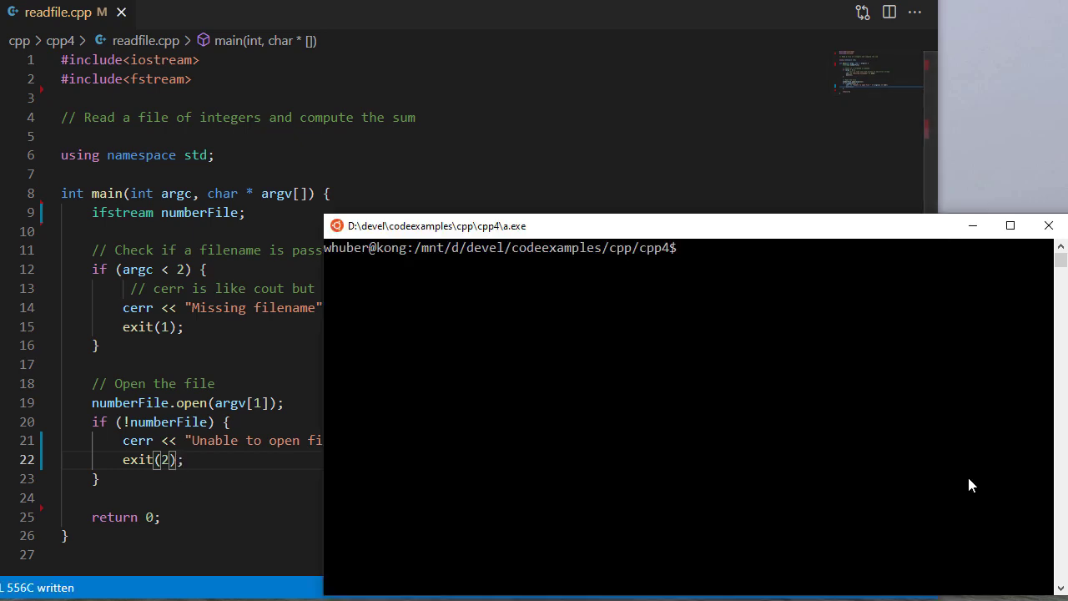
- Compile with g++ --std=c++17 -Wall -pedantic, test missing and unopenable files, then cat numbers.txt
{"action": "type", "text": "g++ --std=c++17 -Wall -pedantic readfile.cpp"}
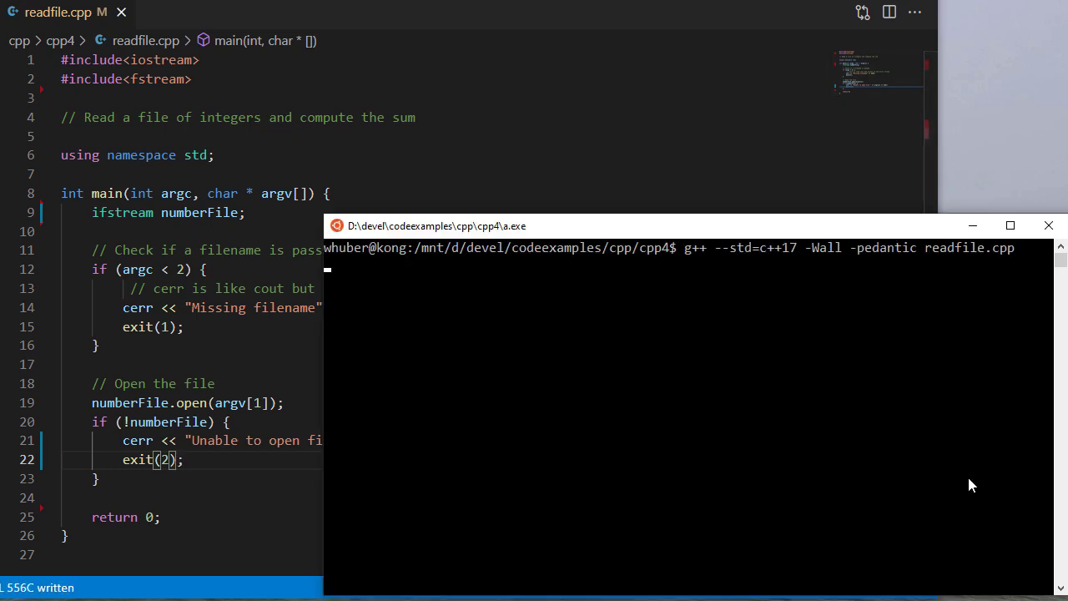
{"action": "type", "text": "./a.out"}
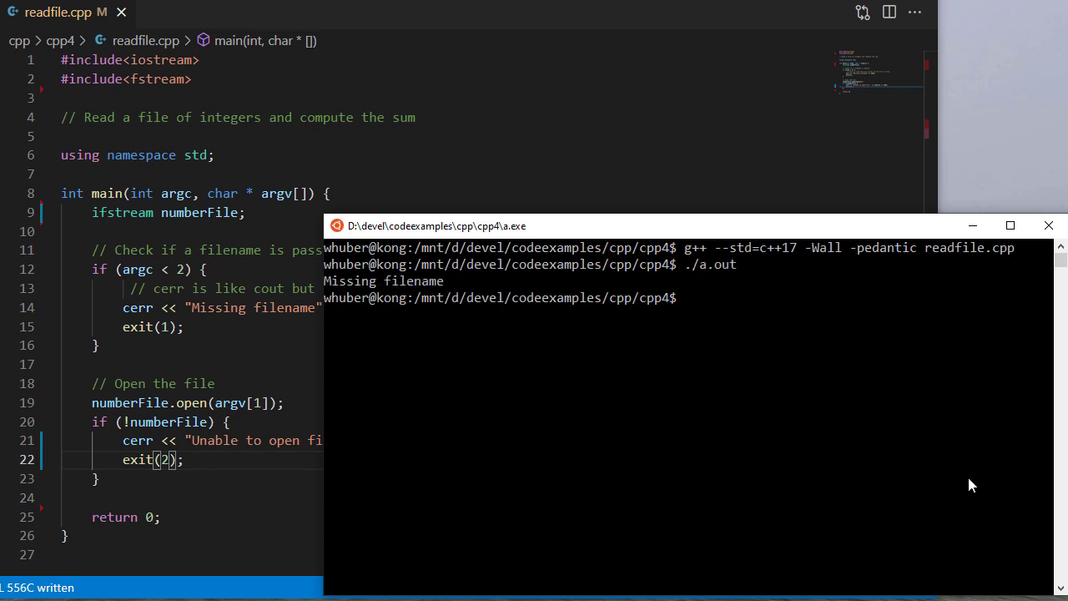
{"action": "type", "text": "./a.out"}
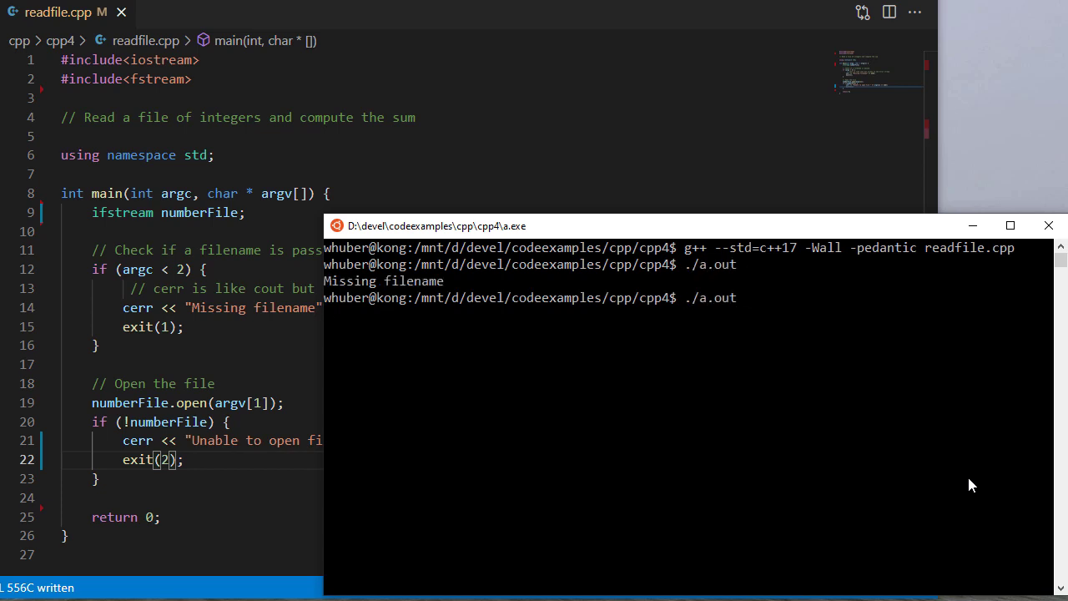
{"action": "type", "text": "helloworl"}
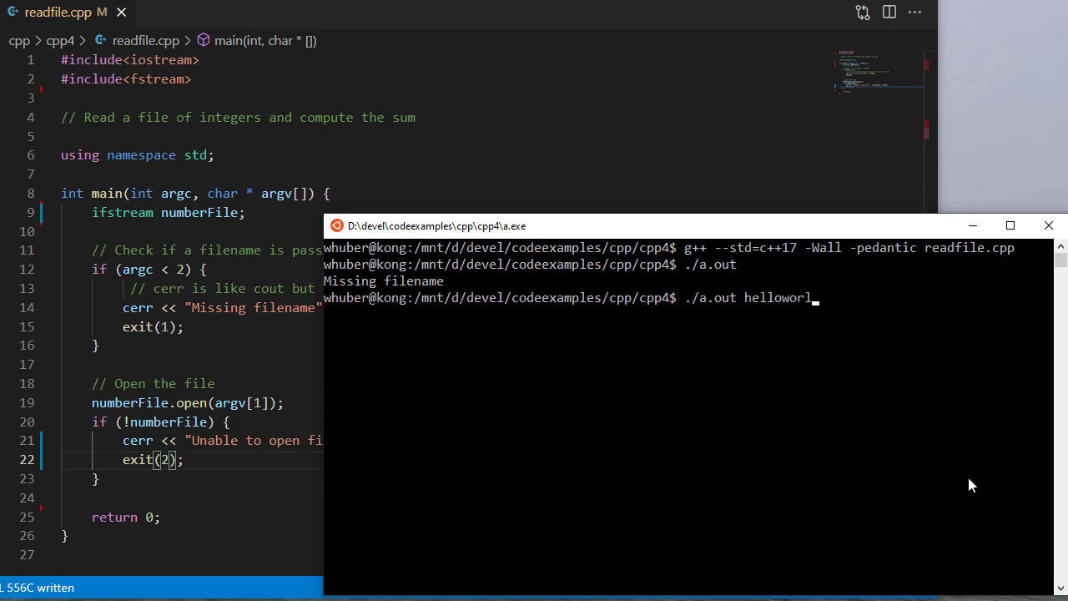
{"action": "key", "text": "Enter"}
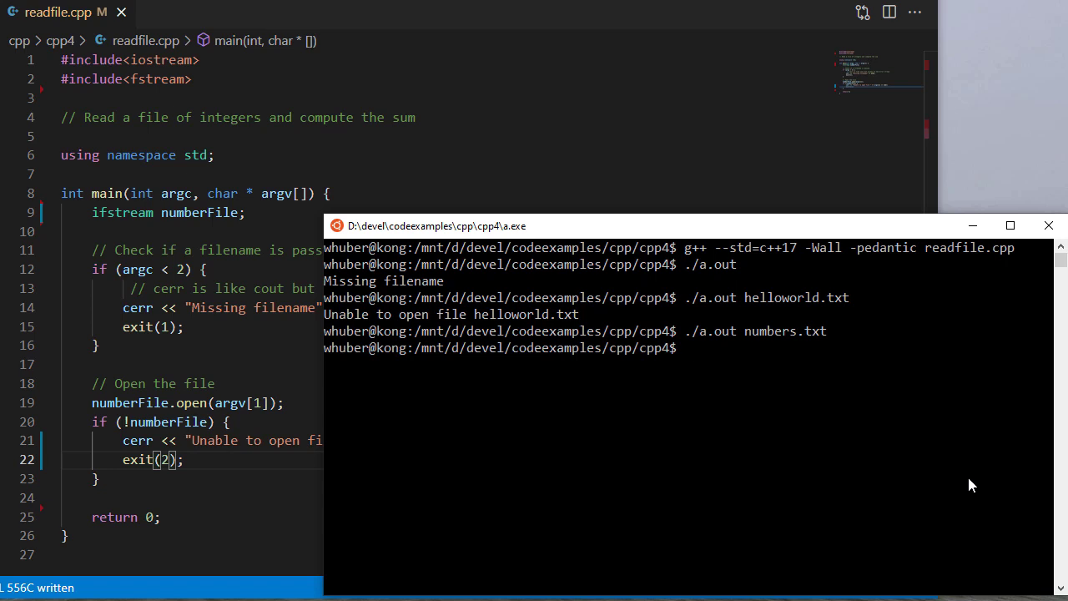
{"action": "type", "text": "cat numbers.txt"}
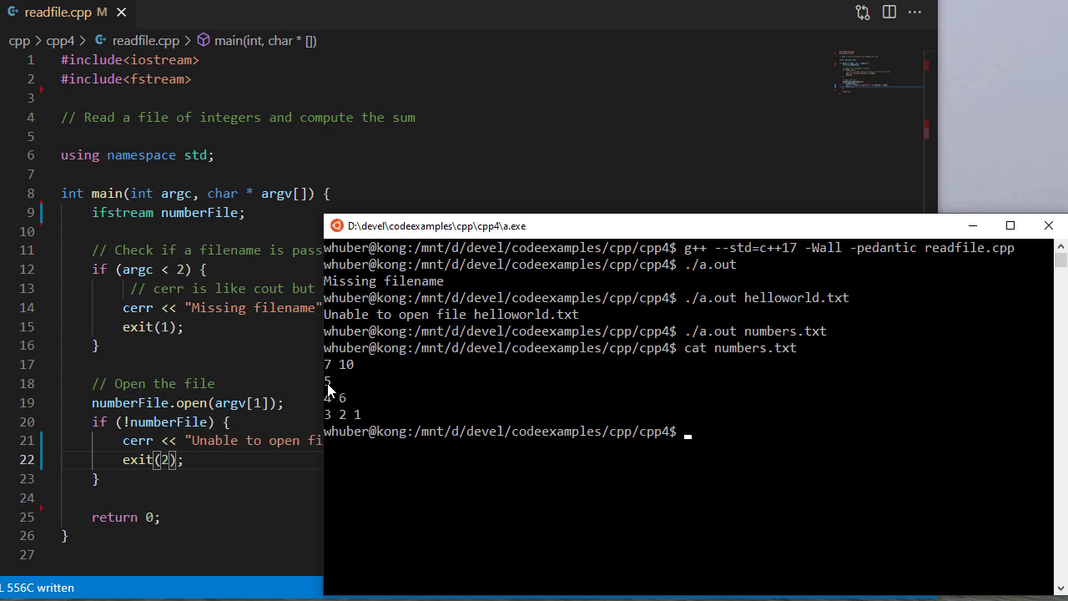
{"action": "mouse_move", "coordinate": [372, 422]}
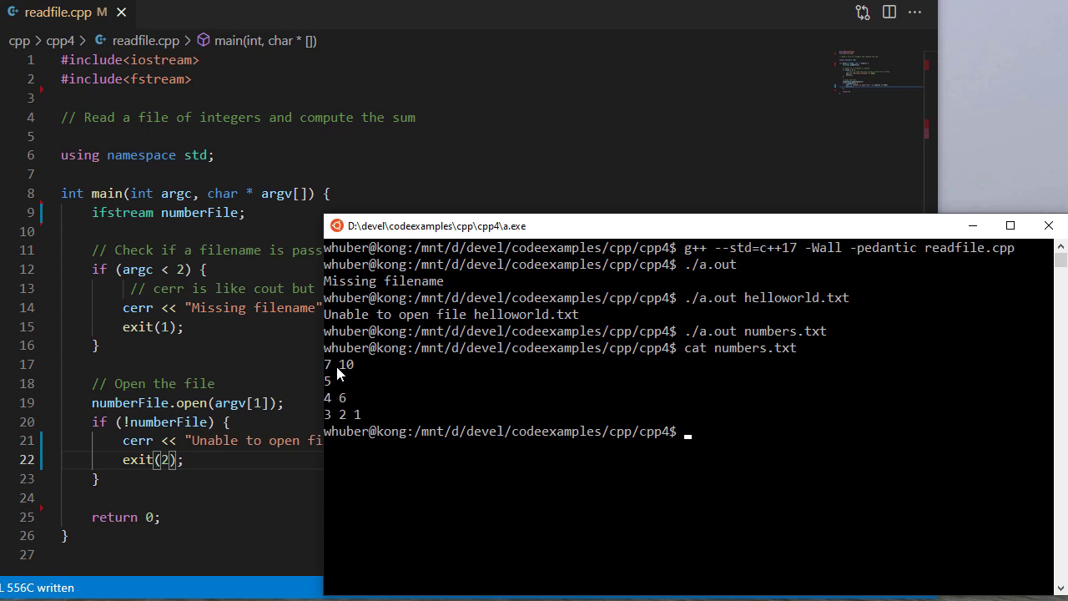
{"action": "mouse_move", "coordinate": [362, 369]}
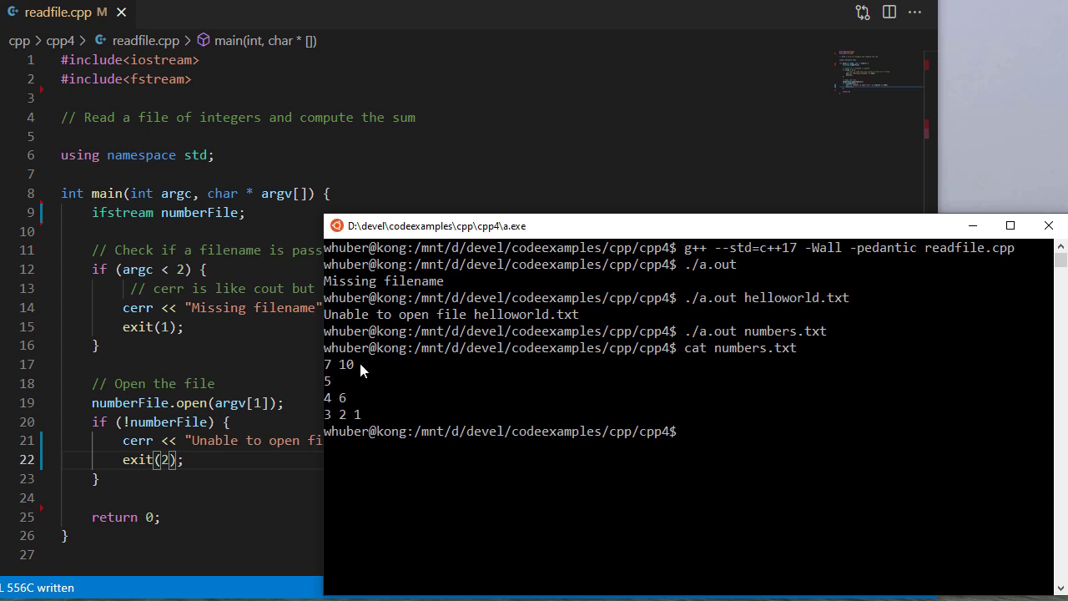
{"action": "type", "text": "string buffer;"}
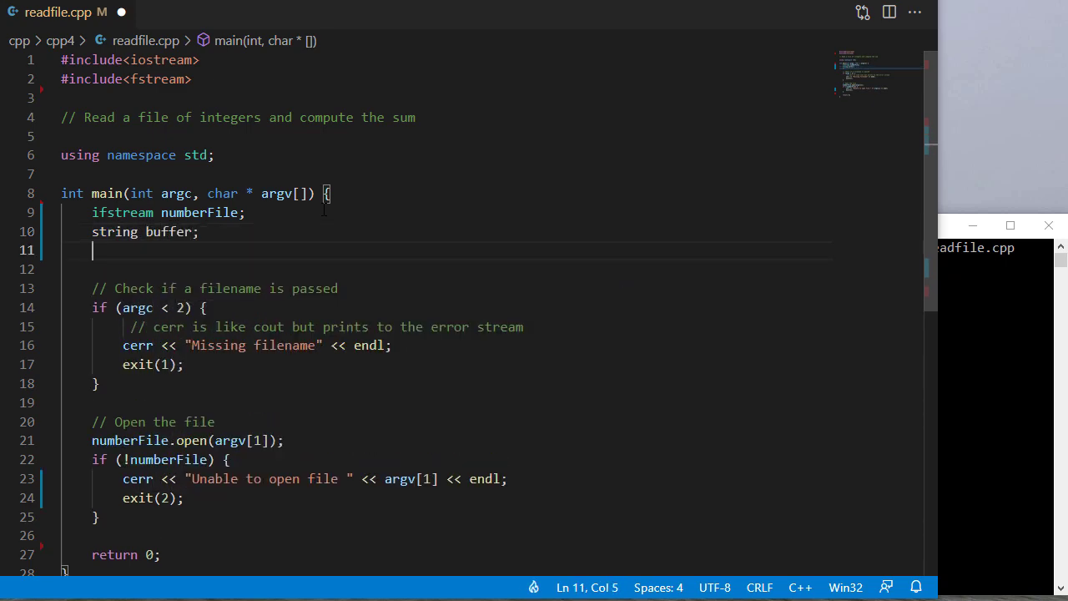
- Declare string number and int sum = 0 below the buffer declaration
{"action": "type", "text": "string number;"}
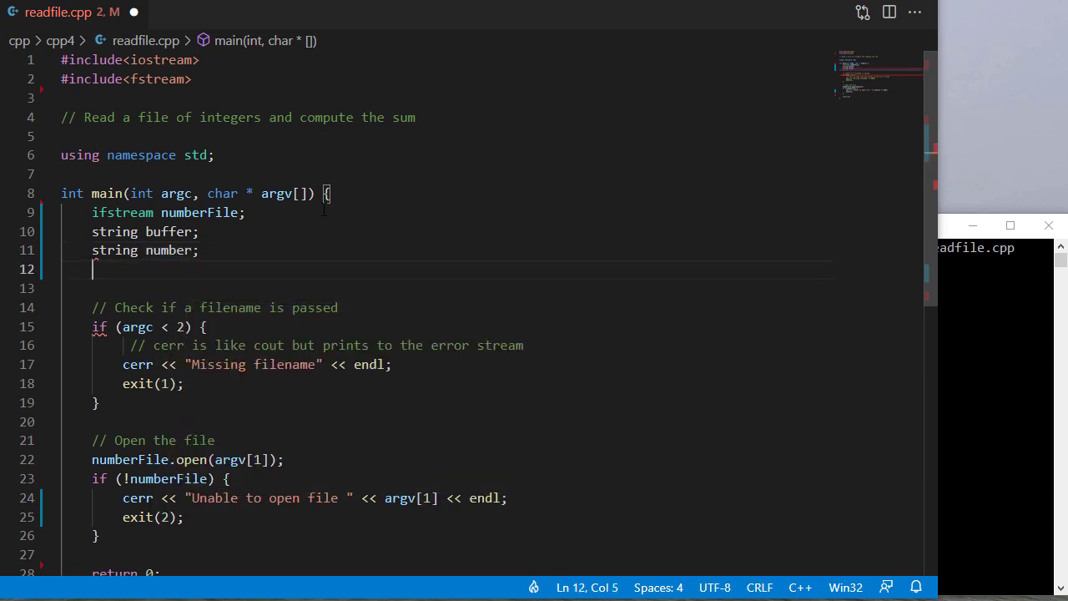
{"action": "type", "text": "int sum = 0;"}
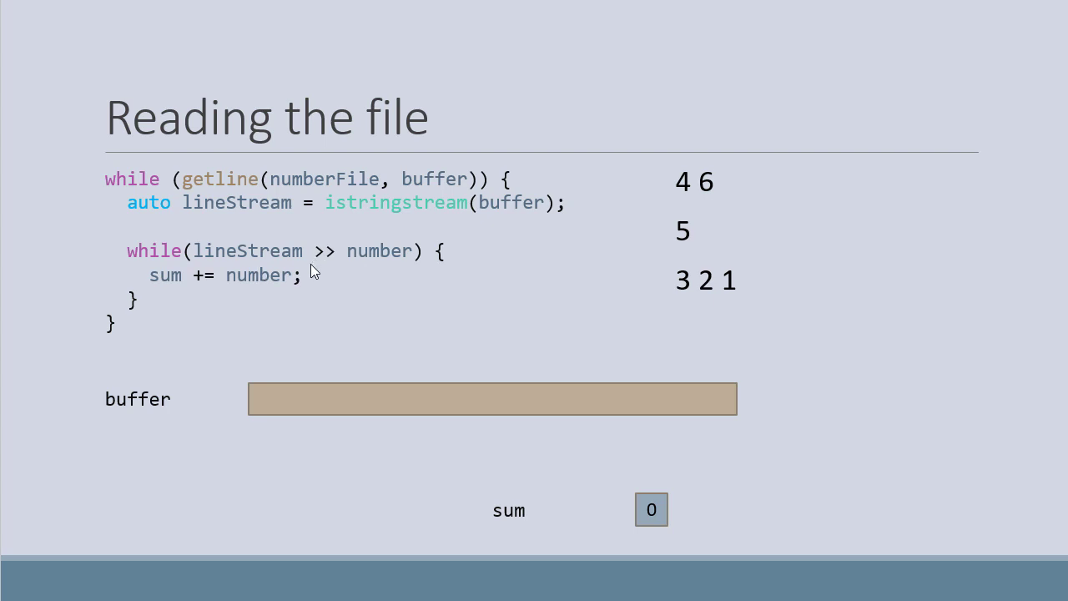
{"action": "mouse_move", "coordinate": [382, 245]}
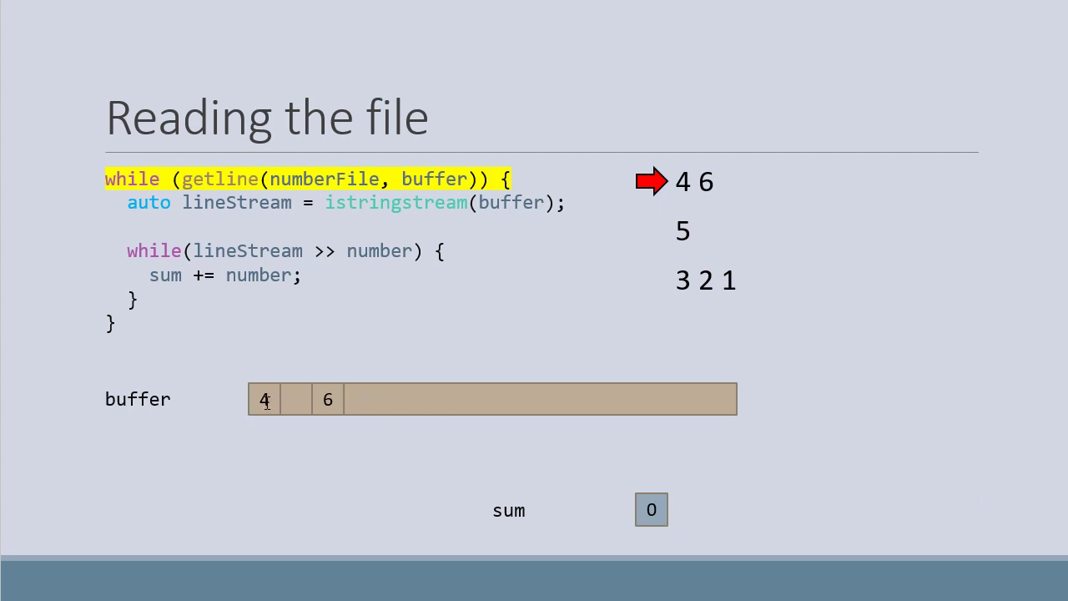
{"action": "mouse_move", "coordinate": [299, 403]}
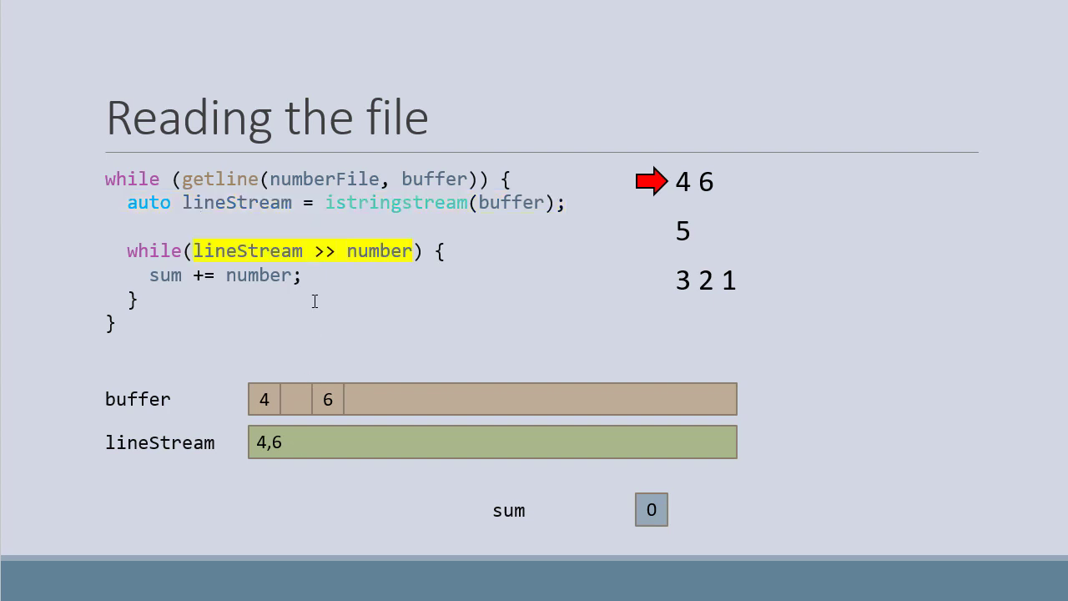
{"action": "mouse_move", "coordinate": [357, 260]}
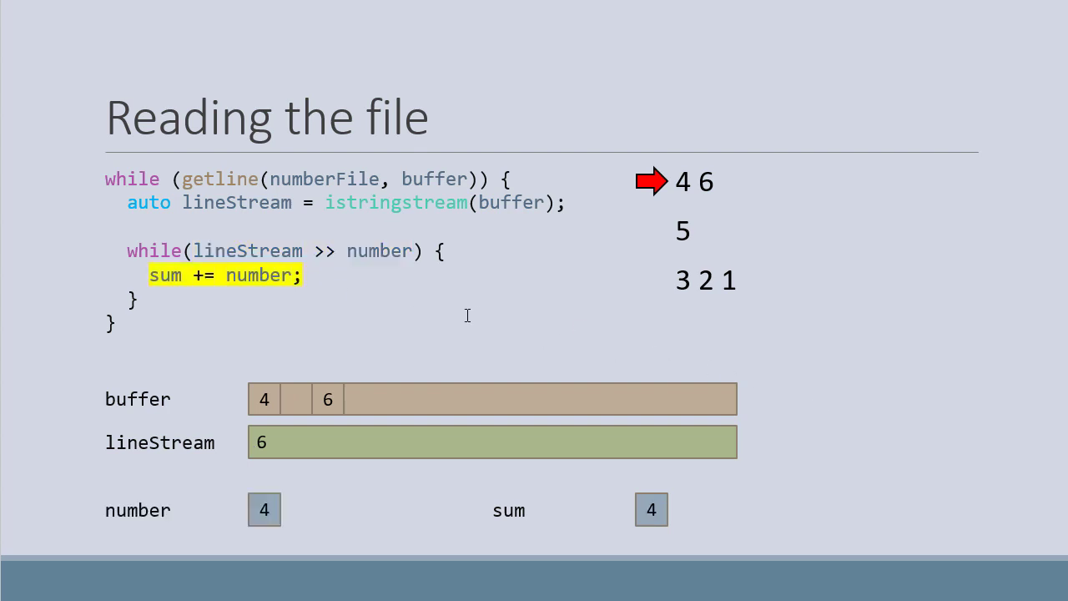
{"action": "mouse_move", "coordinate": [659, 521]}
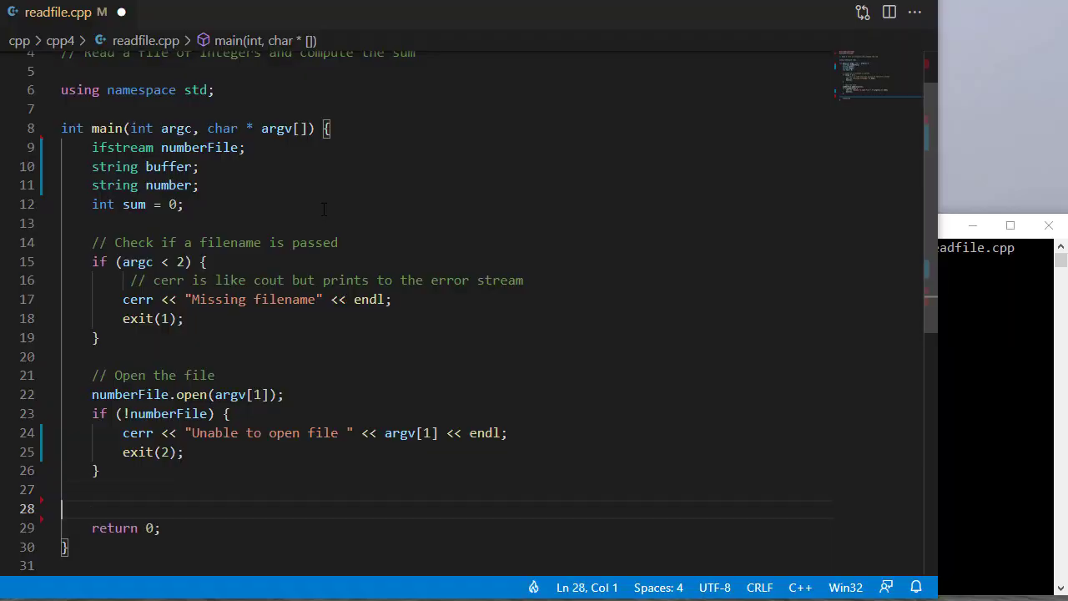
- Add a 'Read the file line by line' comment and a while (getline(numberFile, buffer)) loop
{"action": "type", "text": "/*"}
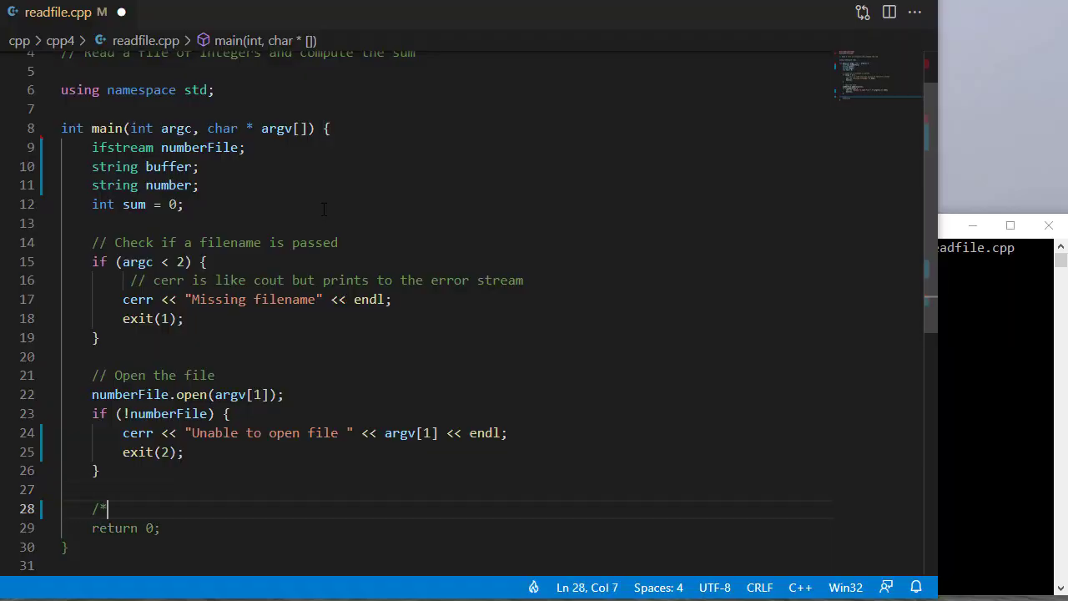
{"action": "type", "text": "// Read"}
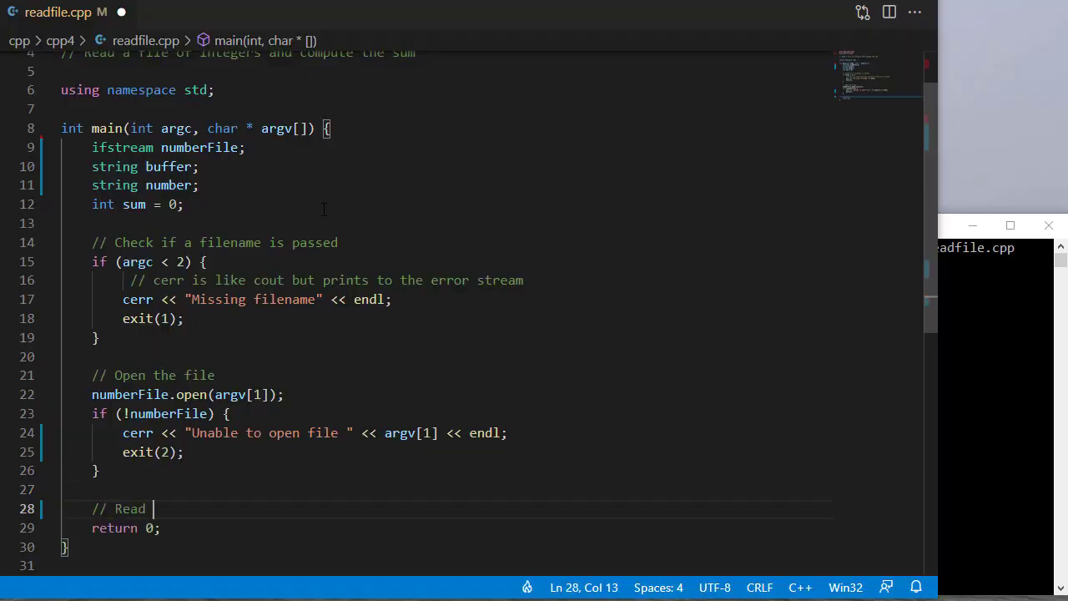
{"action": "type", "text": "the file line by line"}
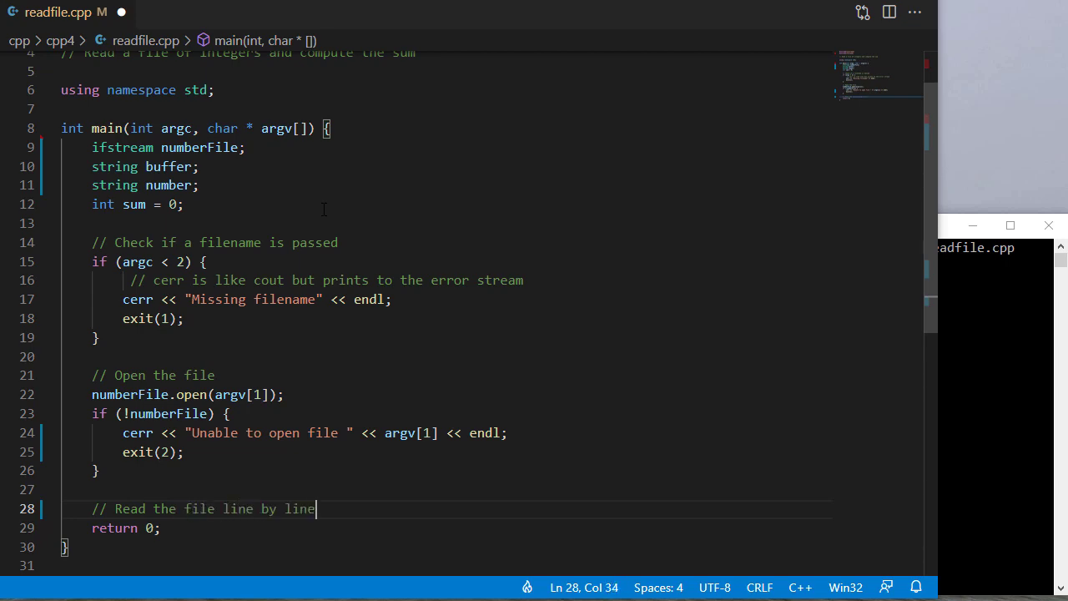
{"action": "type", "text": "while (g"}
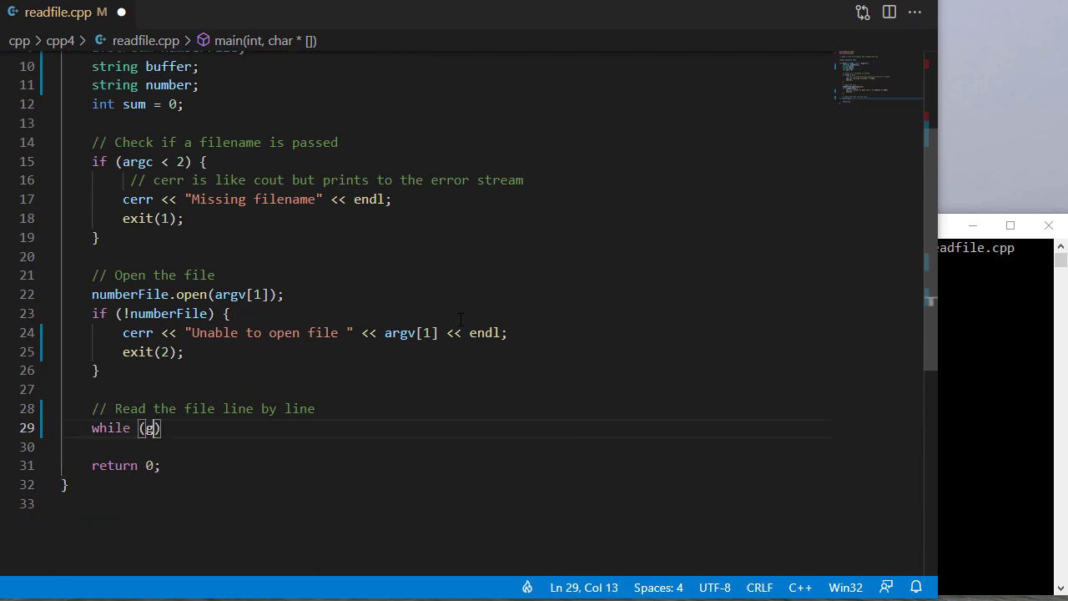
{"action": "type", "text": "getline(numberF"}
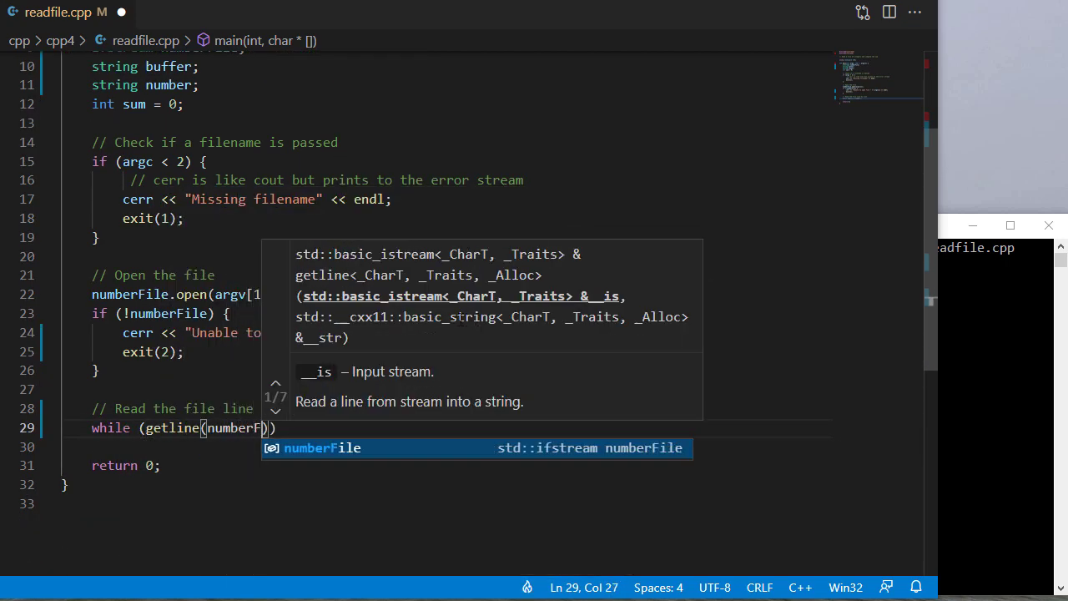
{"action": "type", "text": ", buffer"}
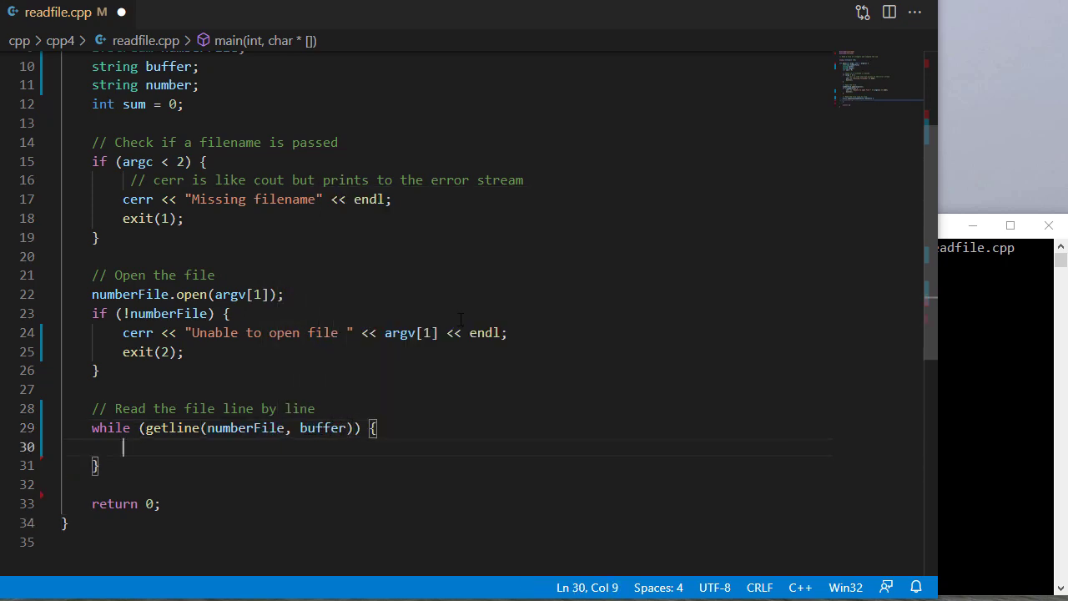
- Wrap each line in auto lineStream = istringstream(buffer) and include <sstream>
{"action": "type", "text": "auto lineStream ="}
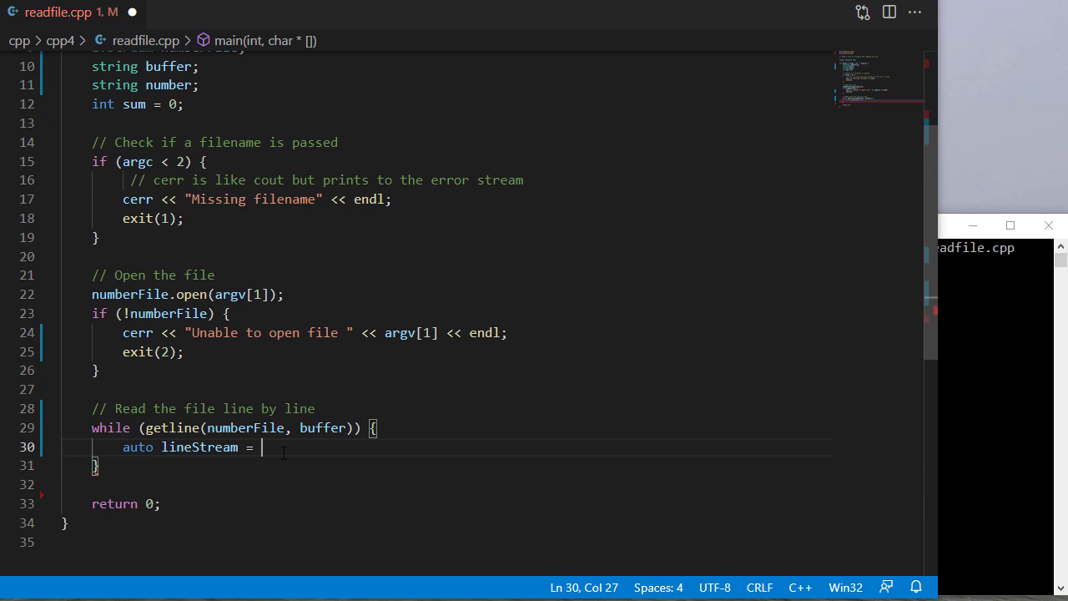
{"action": "type", "text": "istringstream"}
{"action": "type", "text": "#includ"}
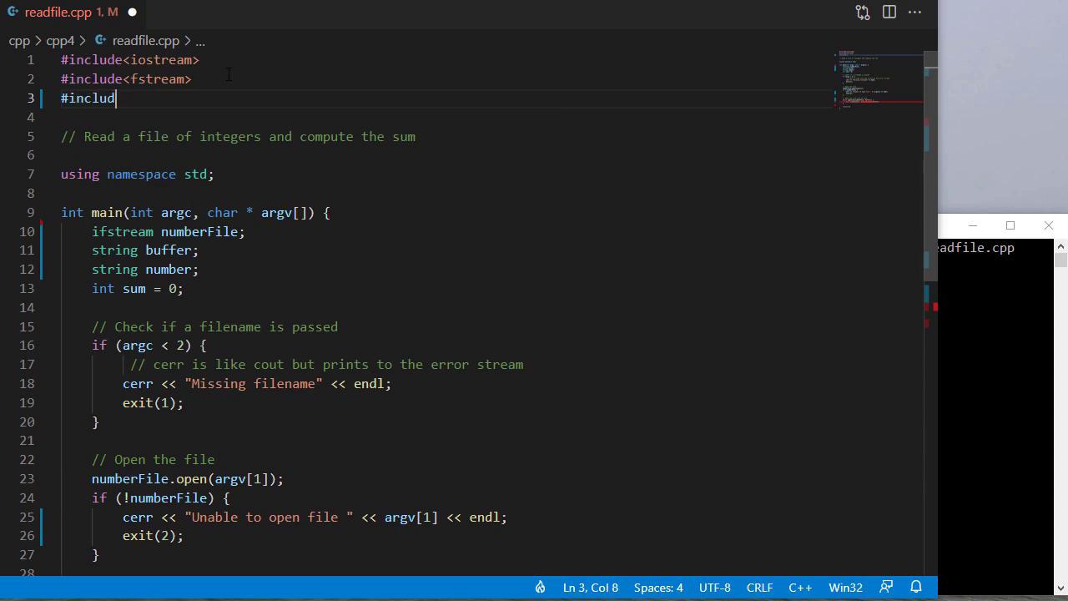
{"action": "type", "text": "e<sstre"}
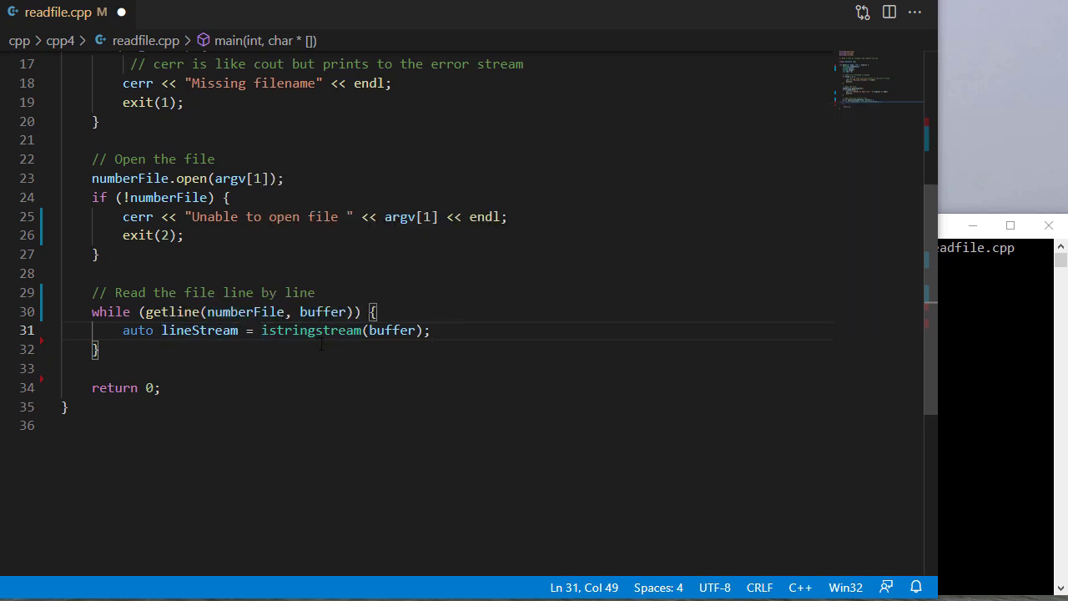
- Add a 'Get each number from the line' comment and an inner while loop over number
{"action": "key", "text": "Enter"}
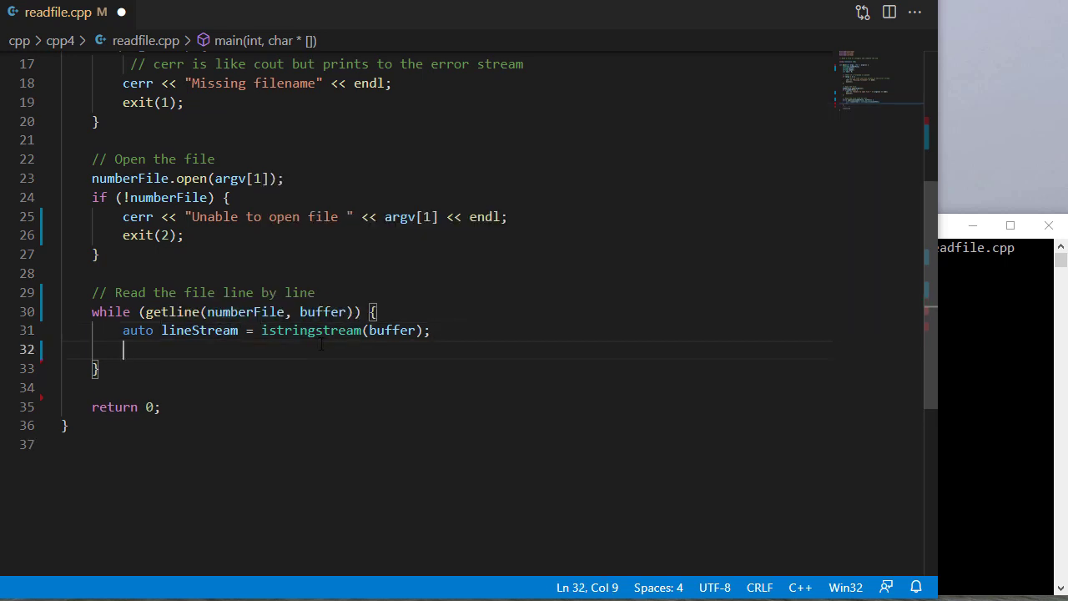
{"action": "type", "text": "// Get ea"}
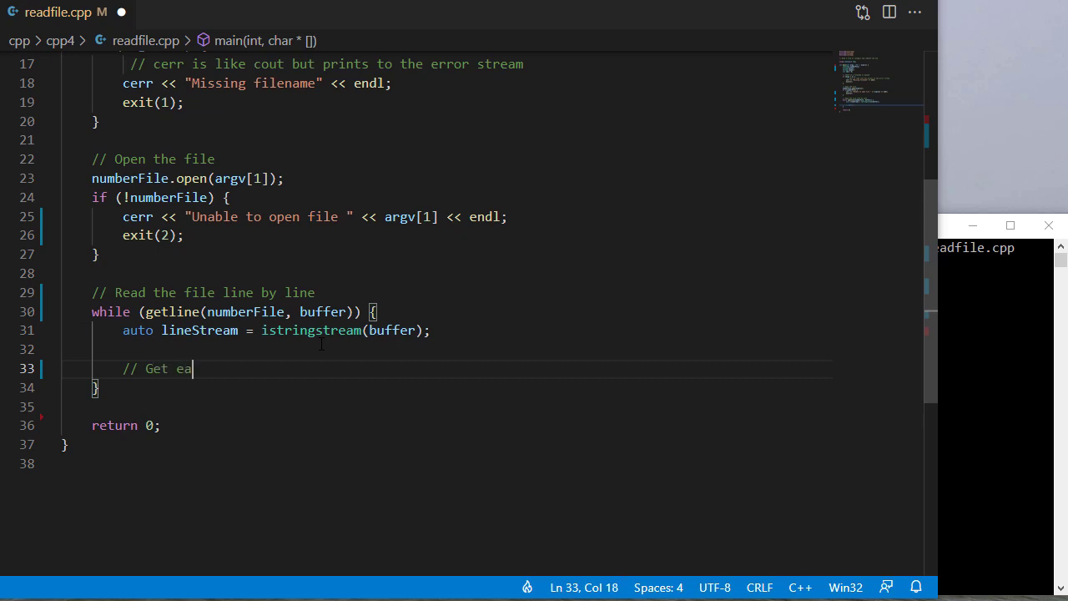
{"action": "type", "text": "ch number from the"}
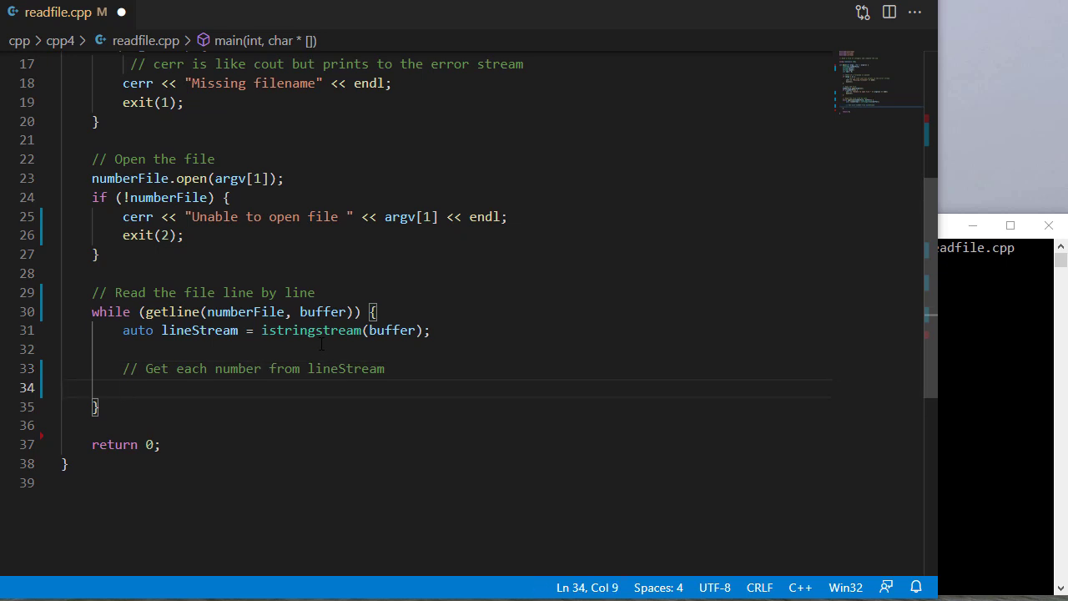
{"action": "type", "text": "while(linestream >>"}
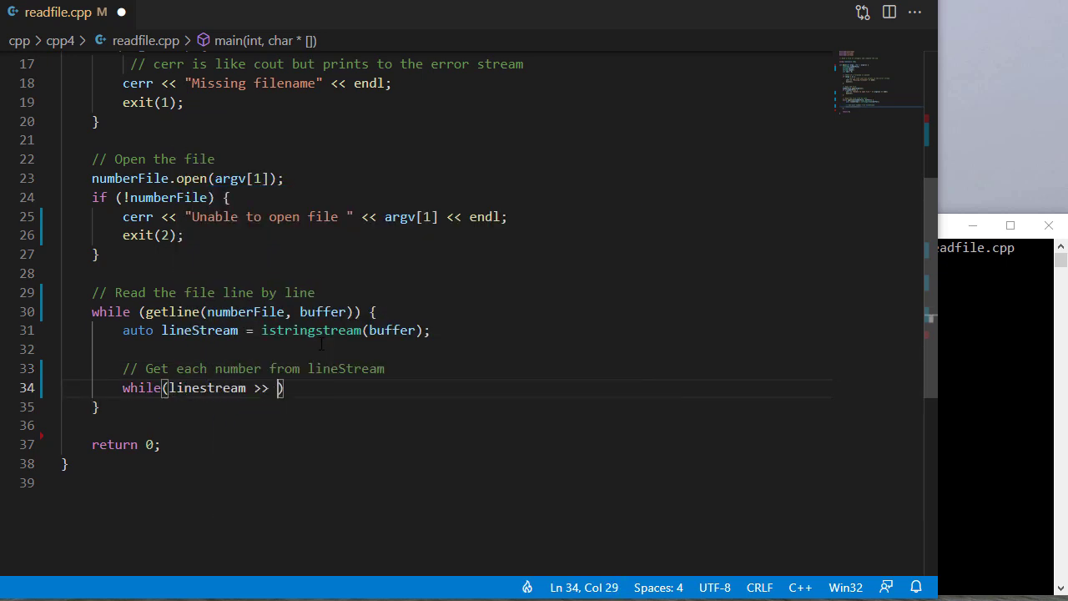
{"action": "type", "text": "number"}
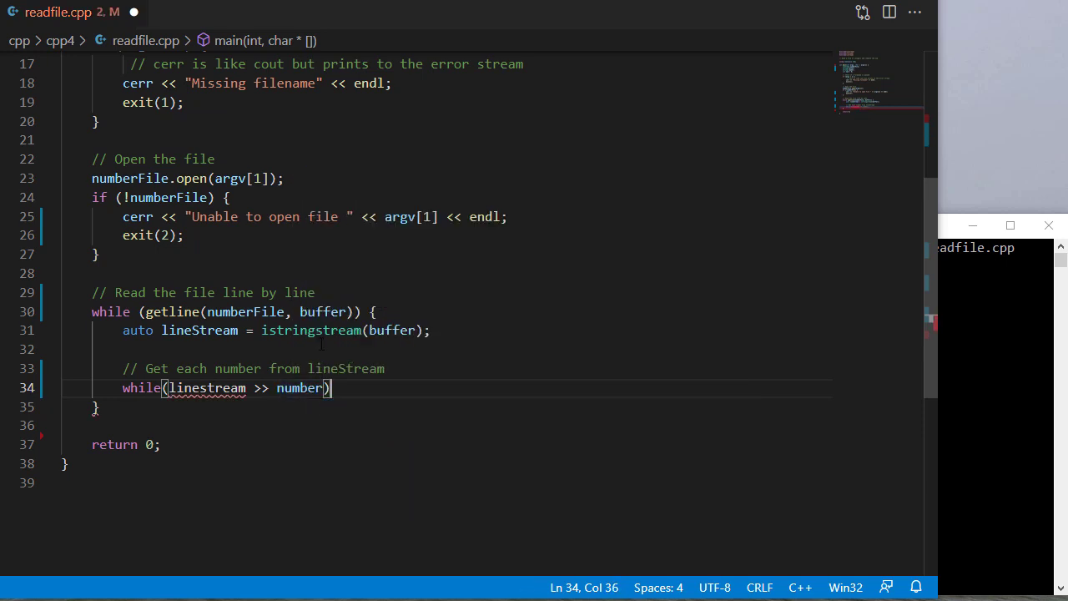
{"action": "mouse_move", "coordinate": [207, 388]}
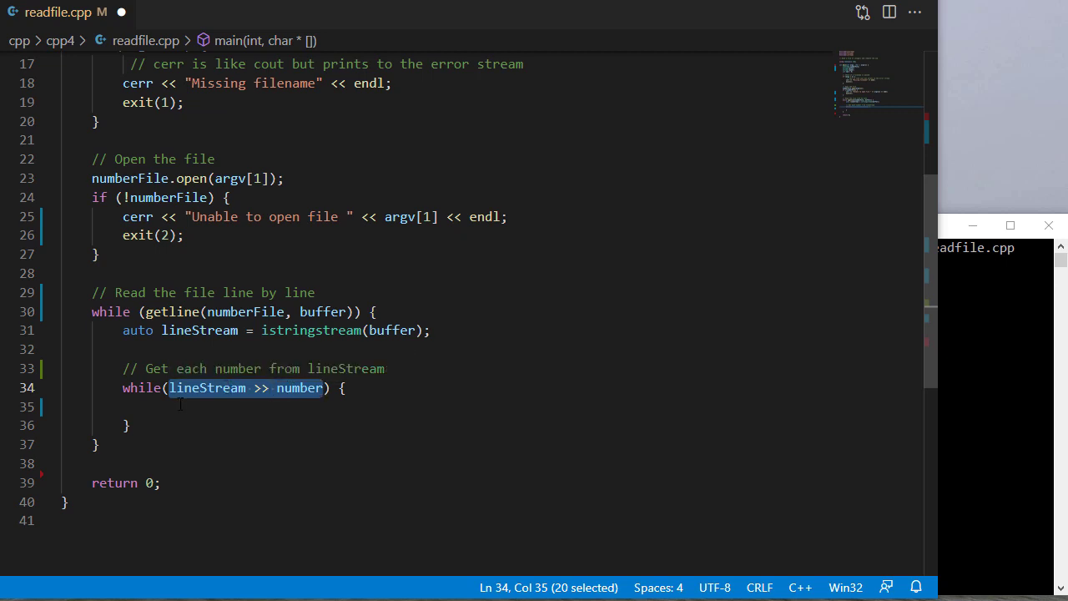
- Make the inner loop add stoi(number) onto sum
{"action": "type", "text": "sum +="}
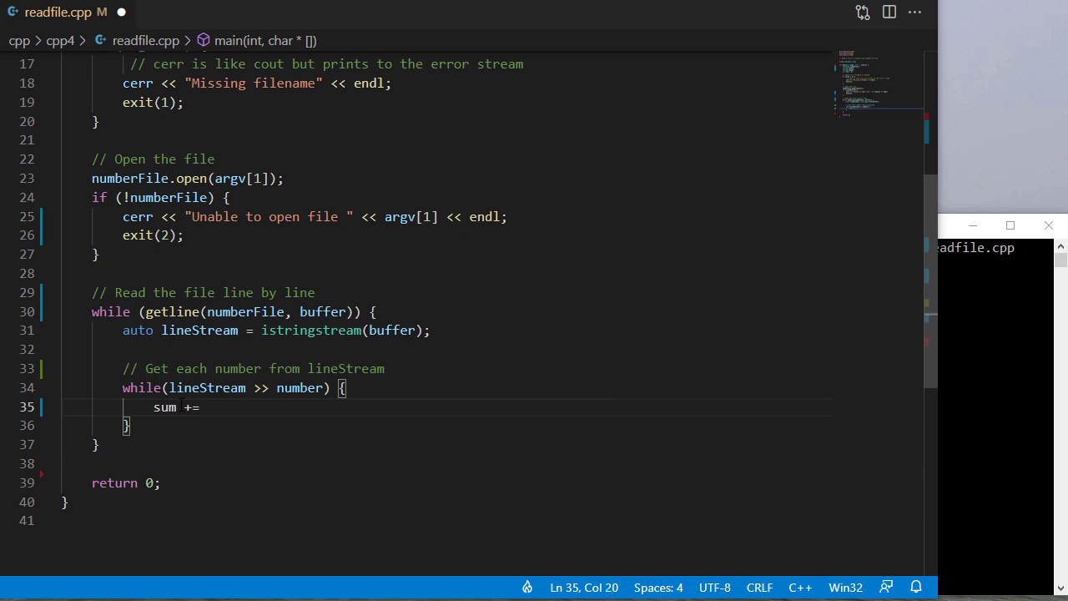
{"action": "type", "text": "sum + number"}
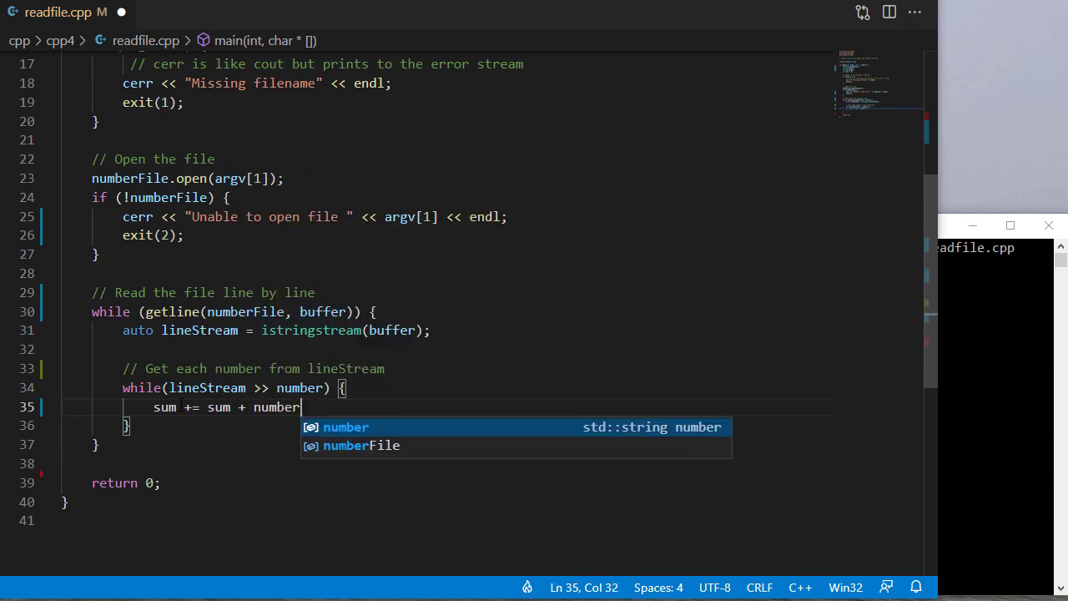
{"action": "type", "text": ";"}
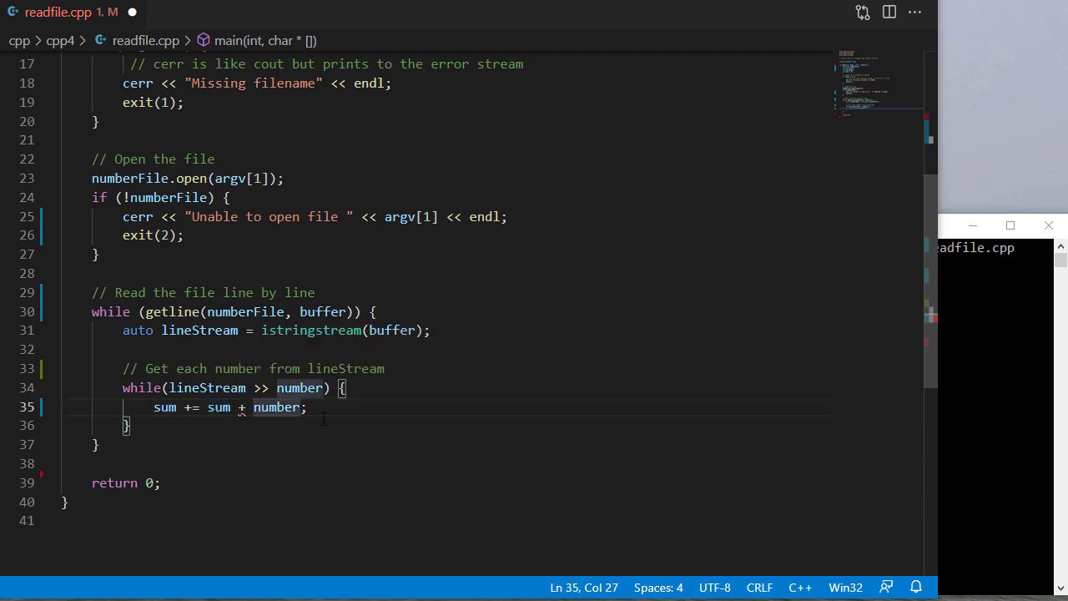
{"action": "type", "text": "stoi("}
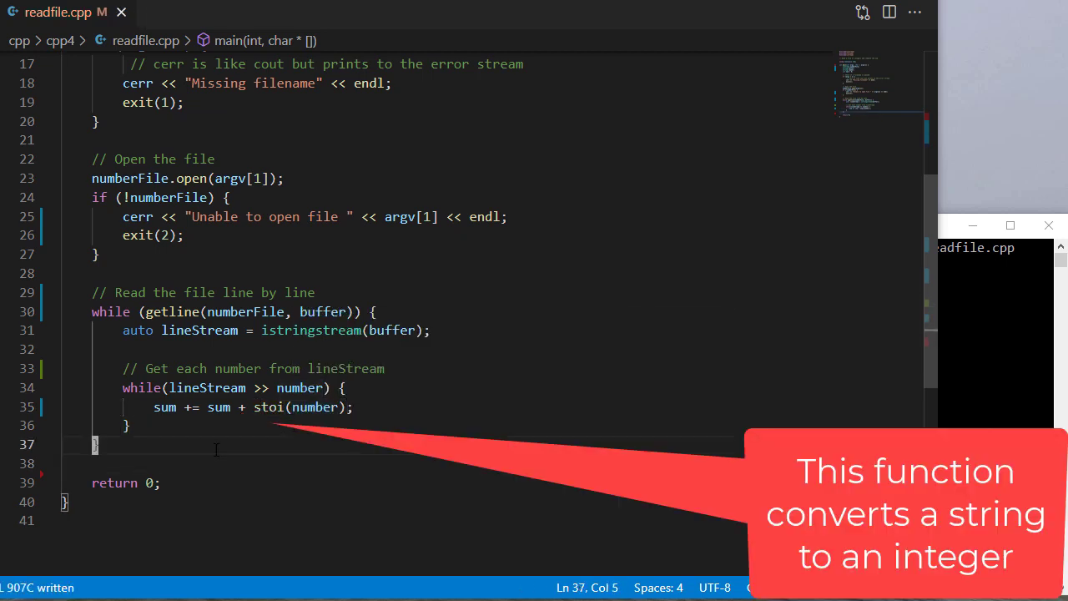
{"action": "key", "text": "Enter"}
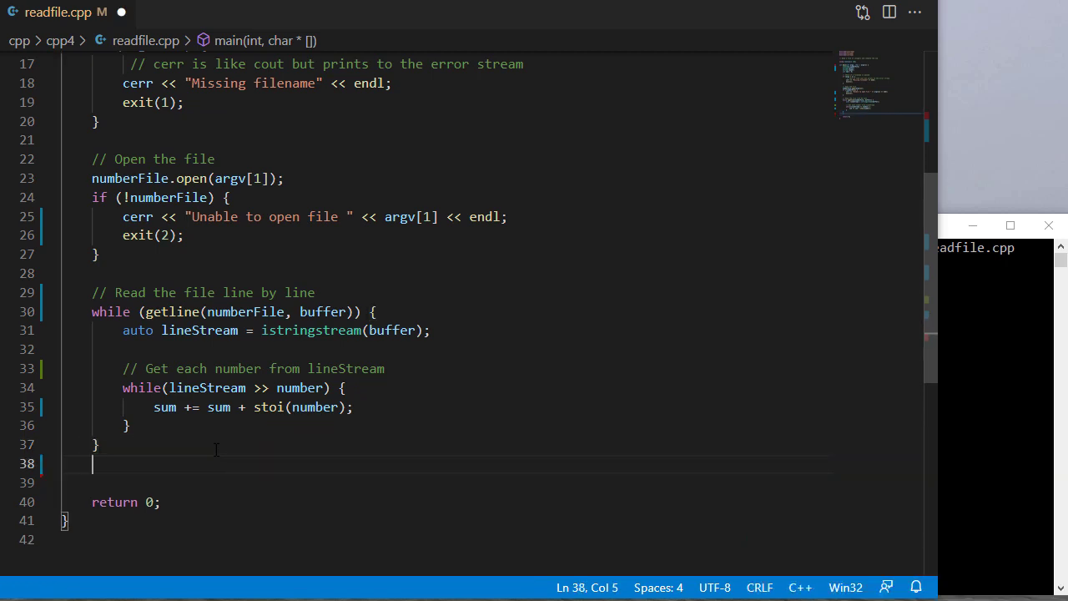
- After the loops, print "Total = " << sum << endl and close numberFile
{"action": "type", "text": "cout <<"}
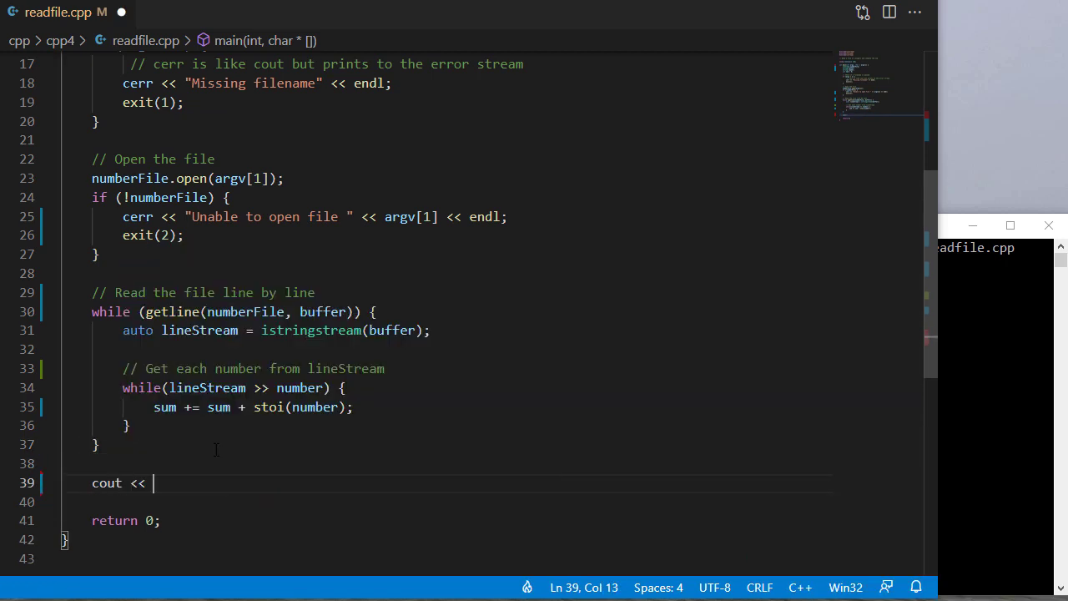
{"action": "type", "text": "\"Total \""}
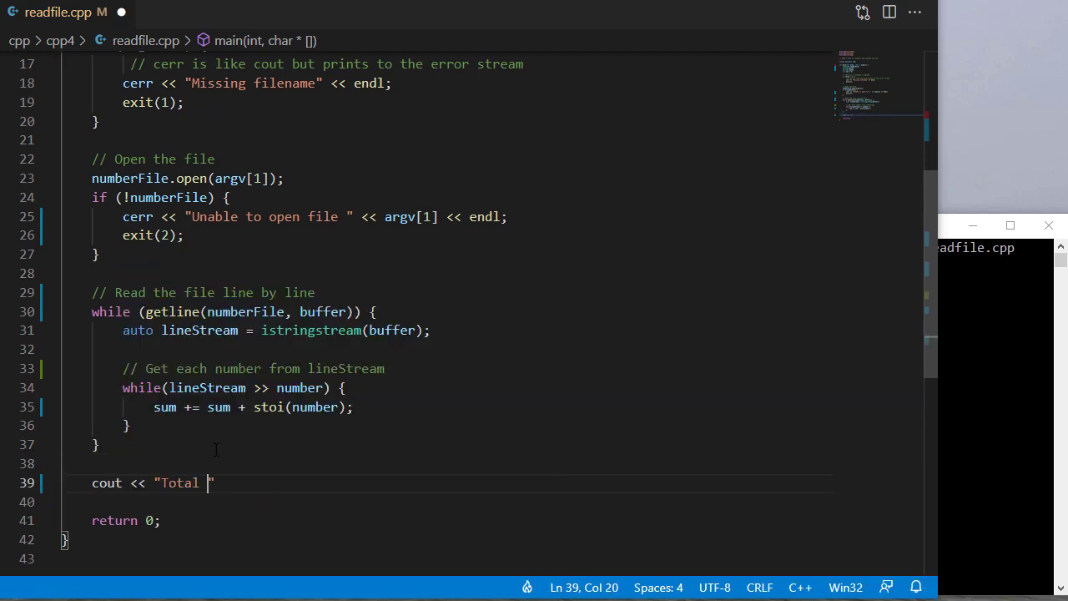
{"action": "type", "text": "="}
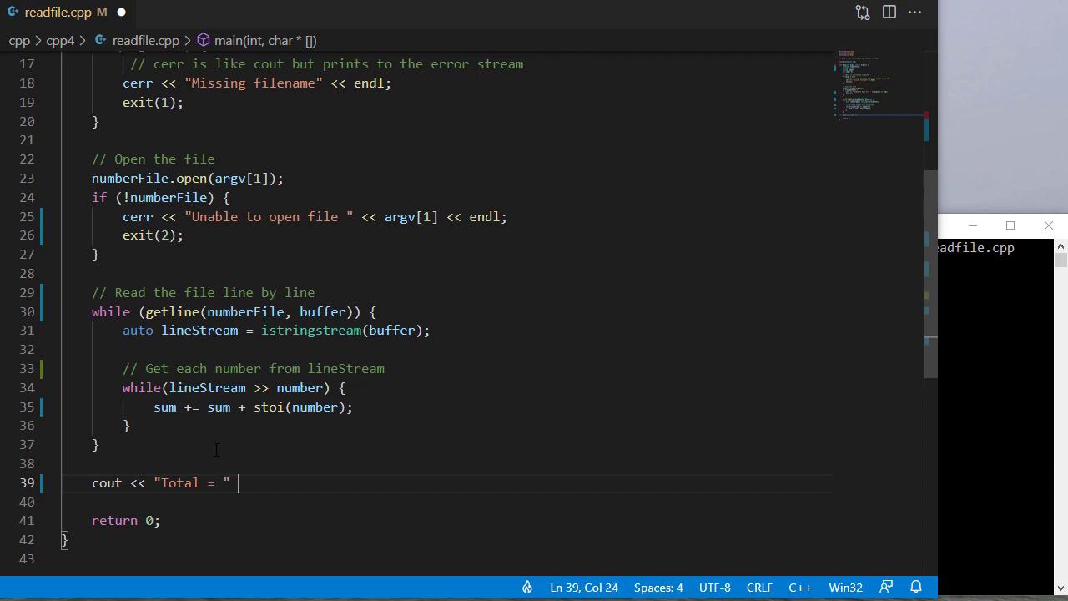
{"action": "type", "text": "<< sum"}
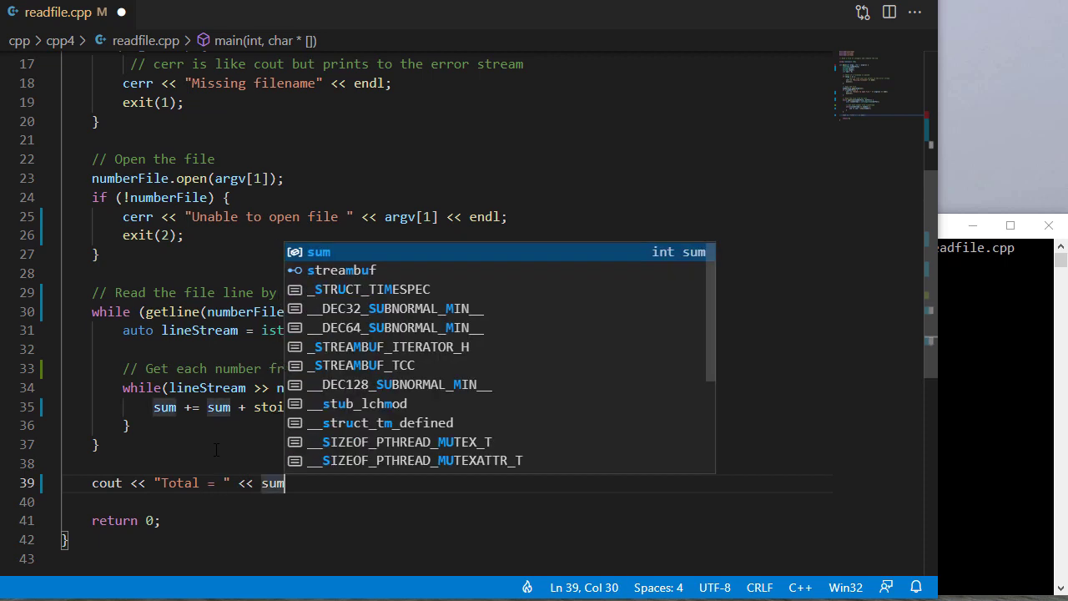
{"action": "type", "text": "numberFile.close();"}
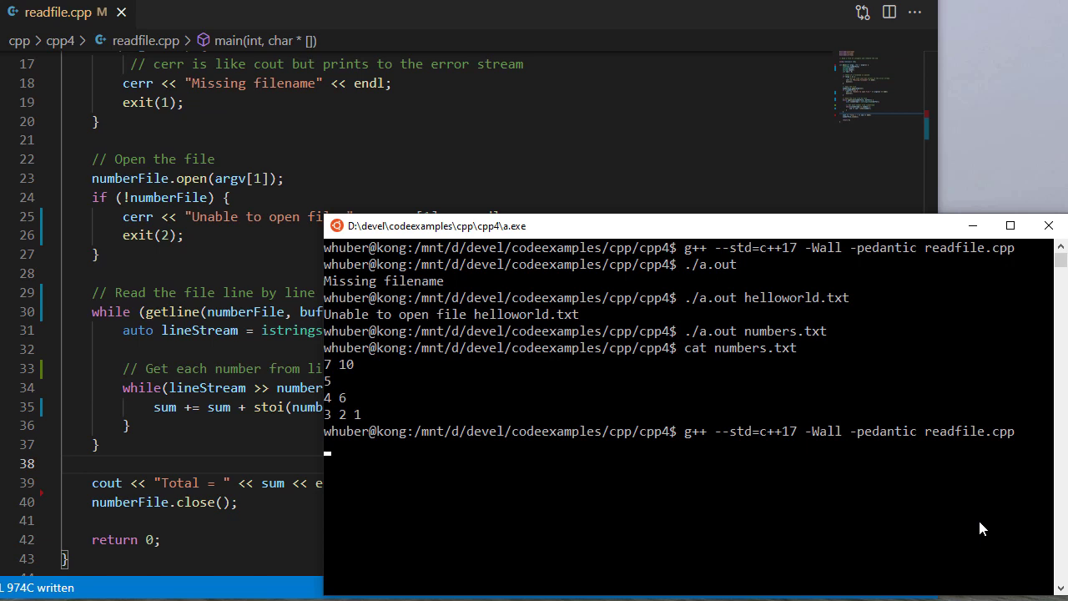
- Run a.out on numbers.txt, recompile after fixing the sum, and edit numbers.txt in vi
{"action": "type", "text": "./a.out numbers.txt"}
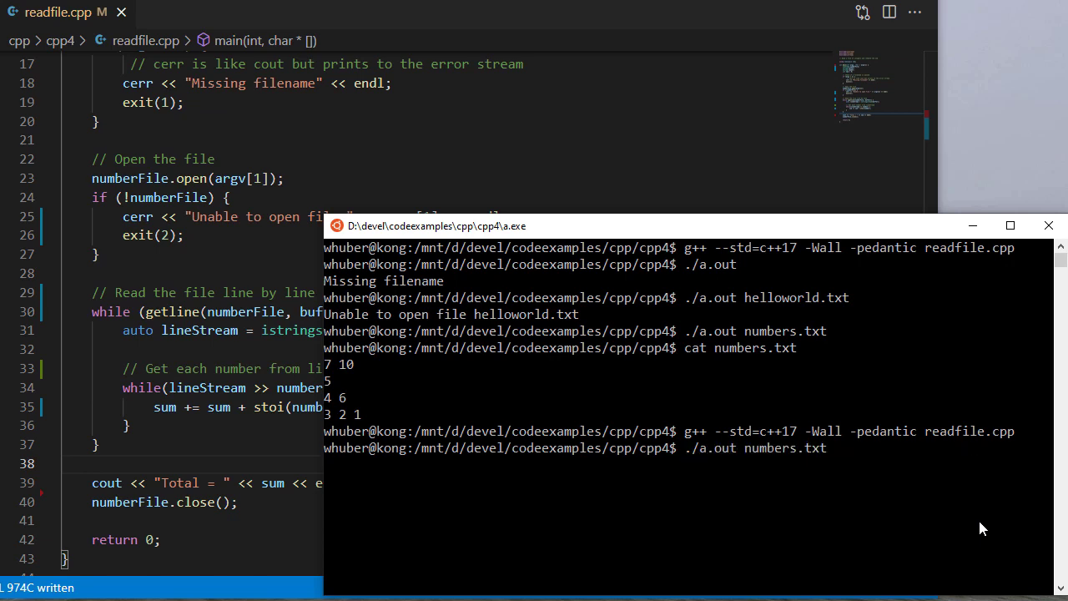
{"action": "key", "text": "Enter"}
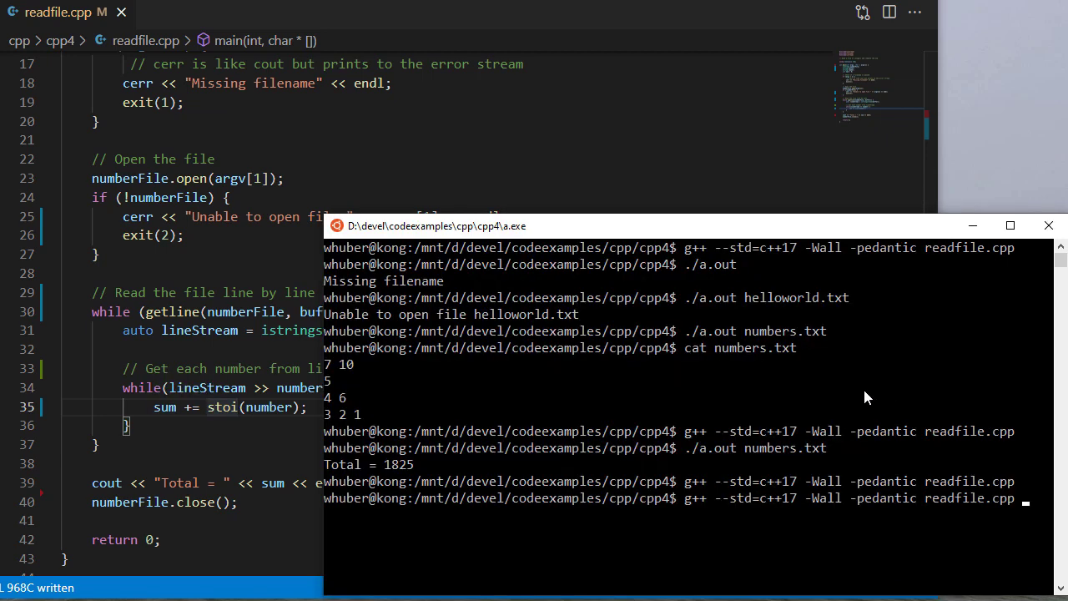
{"action": "key", "text": "Enter"}
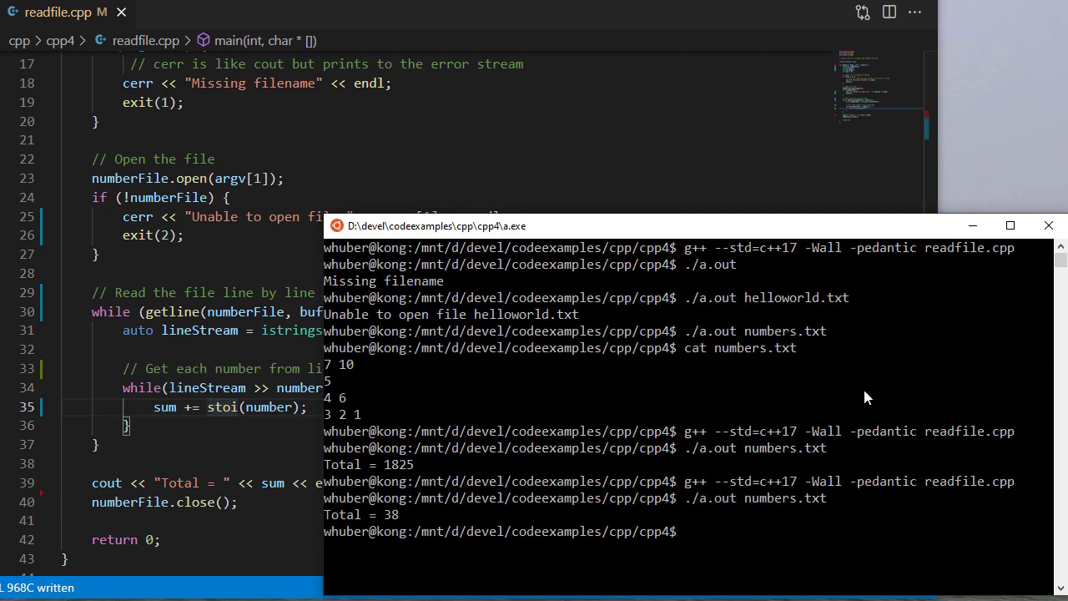
{"action": "mouse_move", "coordinate": [337, 392]}
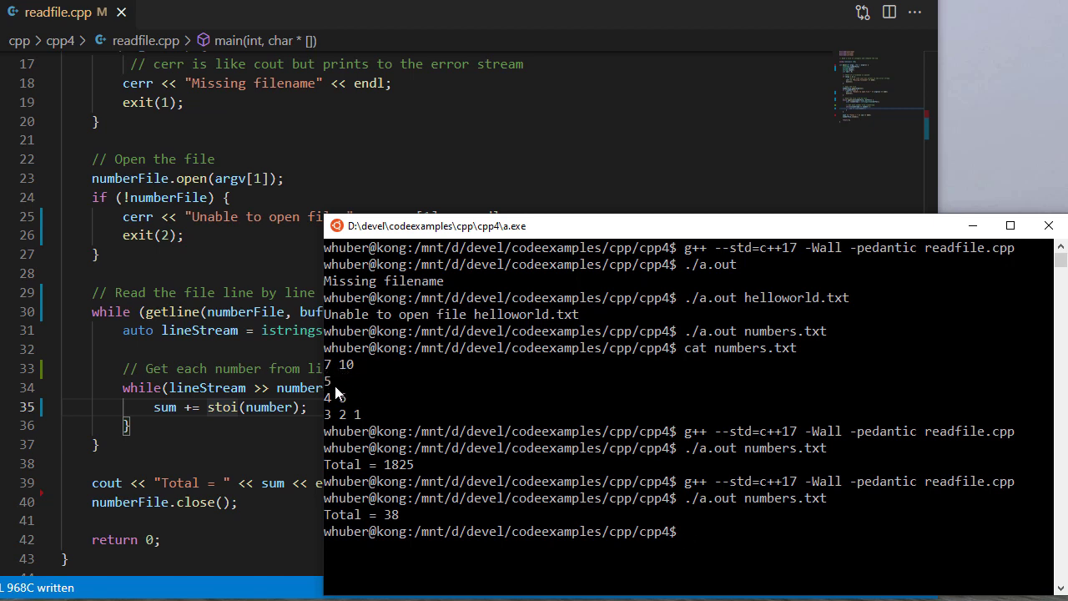
{"action": "mouse_move", "coordinate": [363, 430]}
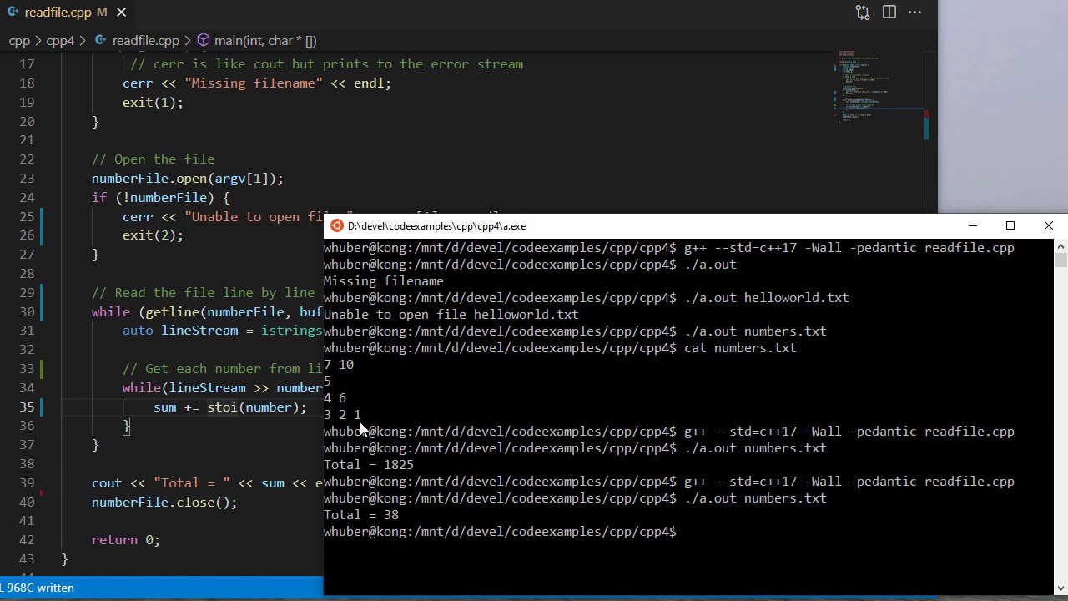
{"action": "type", "text": "vi numbers.txt"}
{"action": "type", "text": "./a.out numbers.txt"}
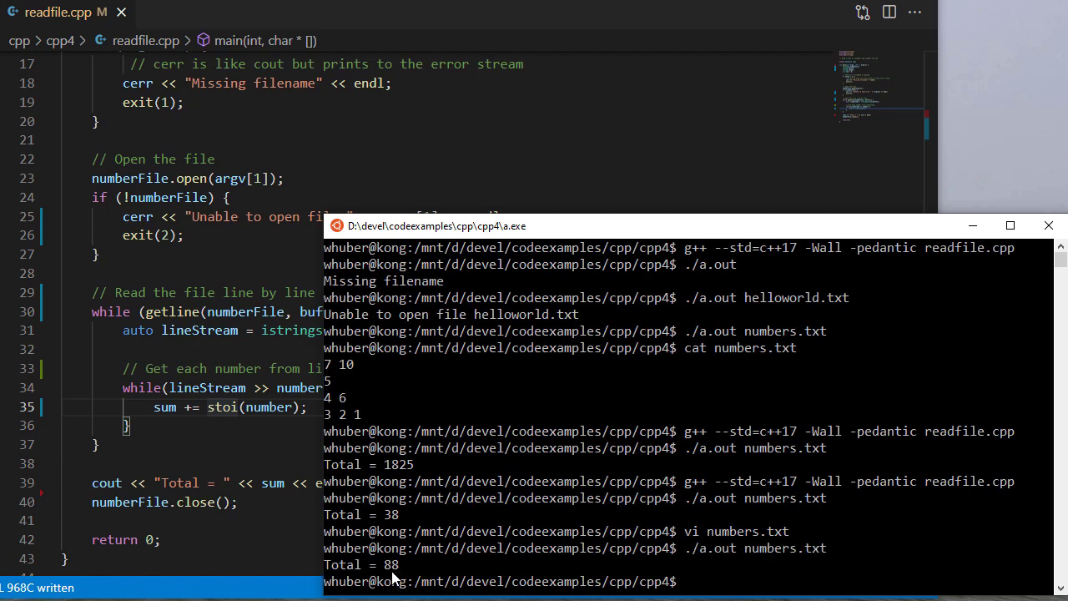
{"action": "mouse_move", "coordinate": [411, 496]}
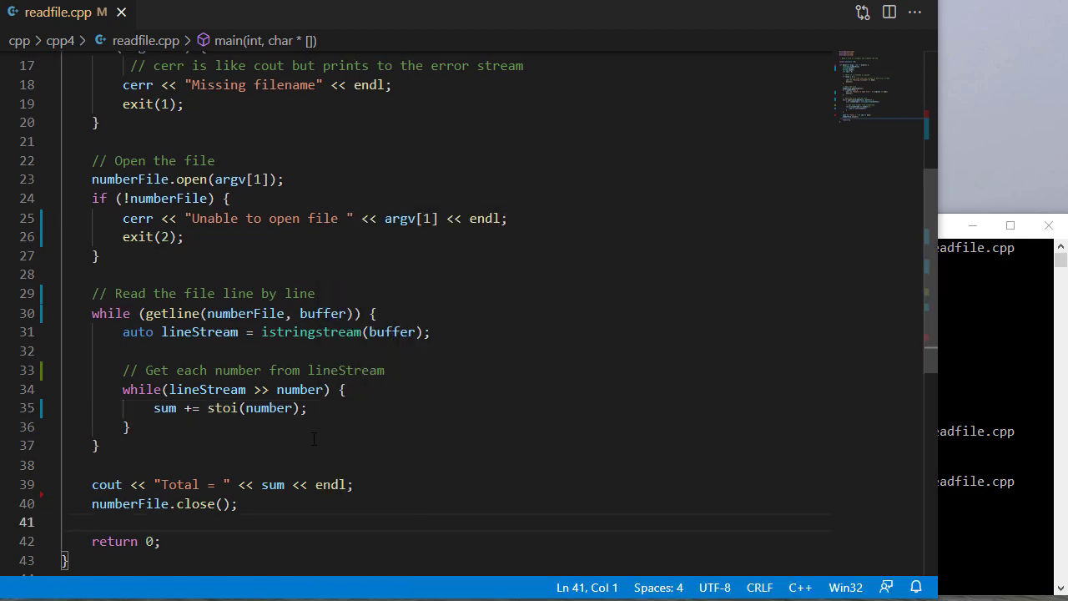
- Remove the stoi call and change number's declaration from string to int
{"action": "double_click", "coordinate": [221, 408]}
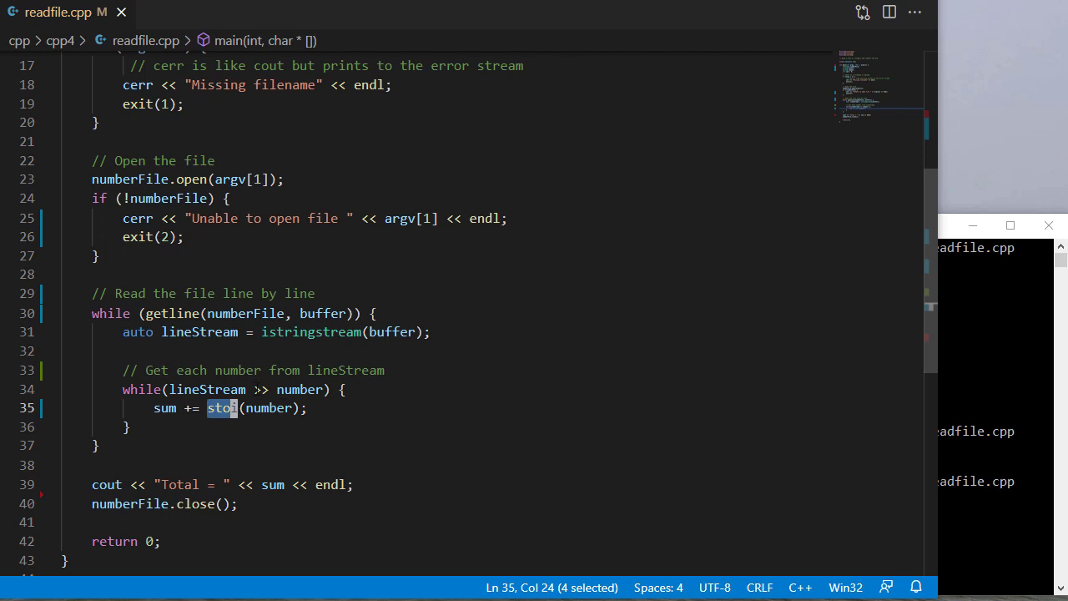
{"action": "scroll", "scroll_direction": "up", "scroll_amount": 3}
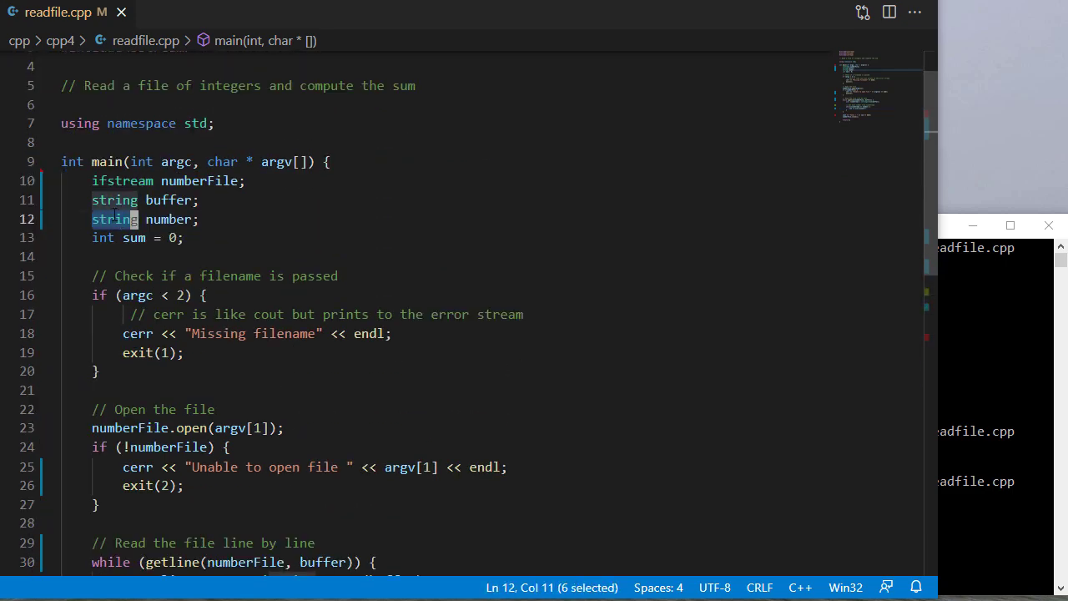
{"action": "type", "text": "int"}
{"action": "type", "text": "g++ --std=c++17 -Wall -pedantic readfile.cpp"}
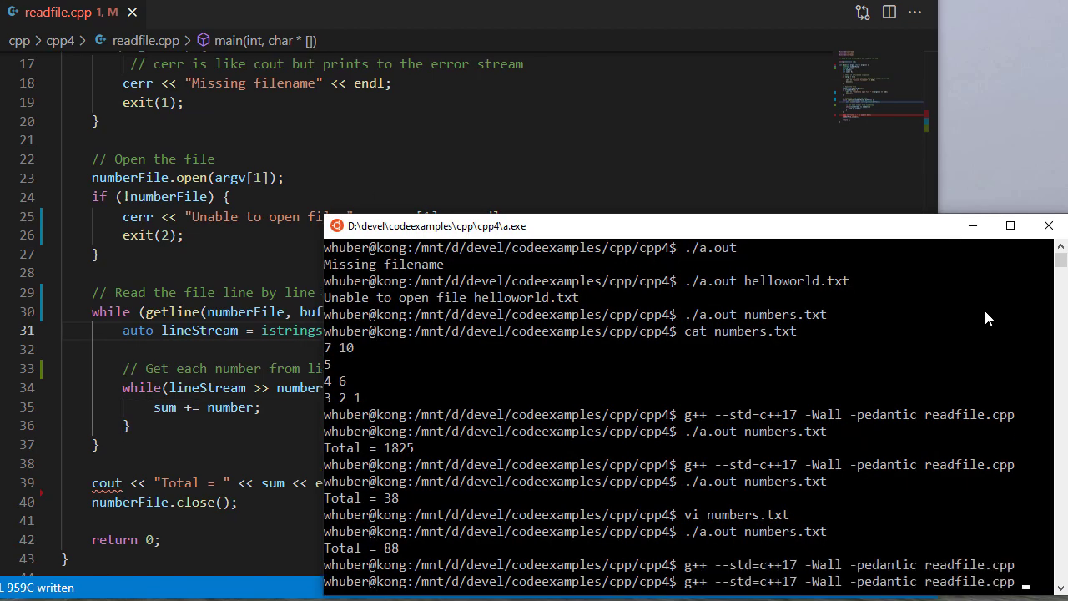
- Recompile readfile.cpp with g++ --std=c++17 -Wall -pedantic after the int change
{"action": "key", "text": "Return"}
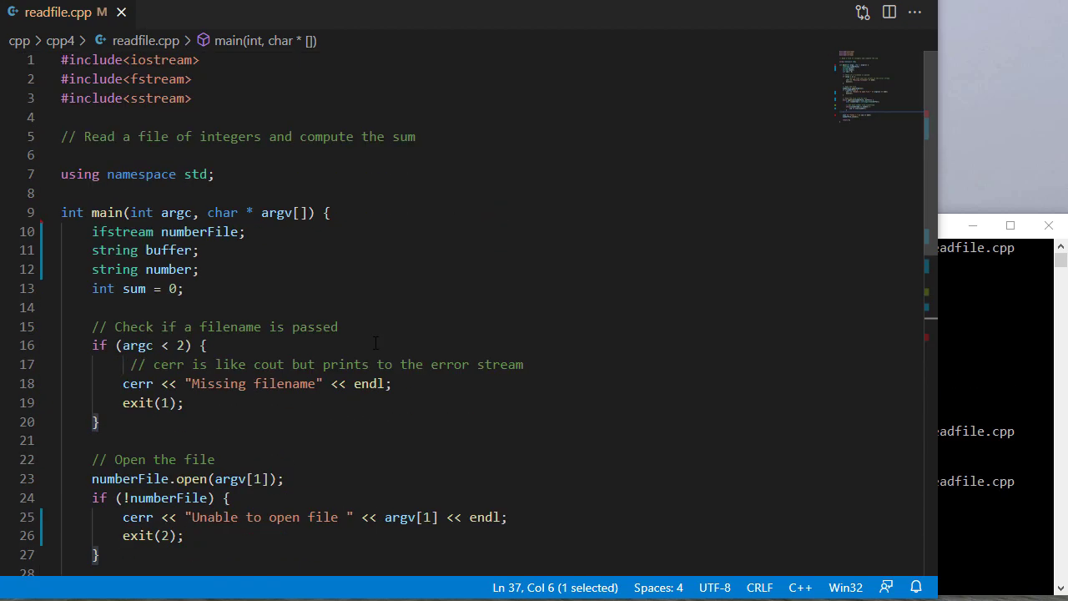
{"action": "mouse_move", "coordinate": [338, 279]}
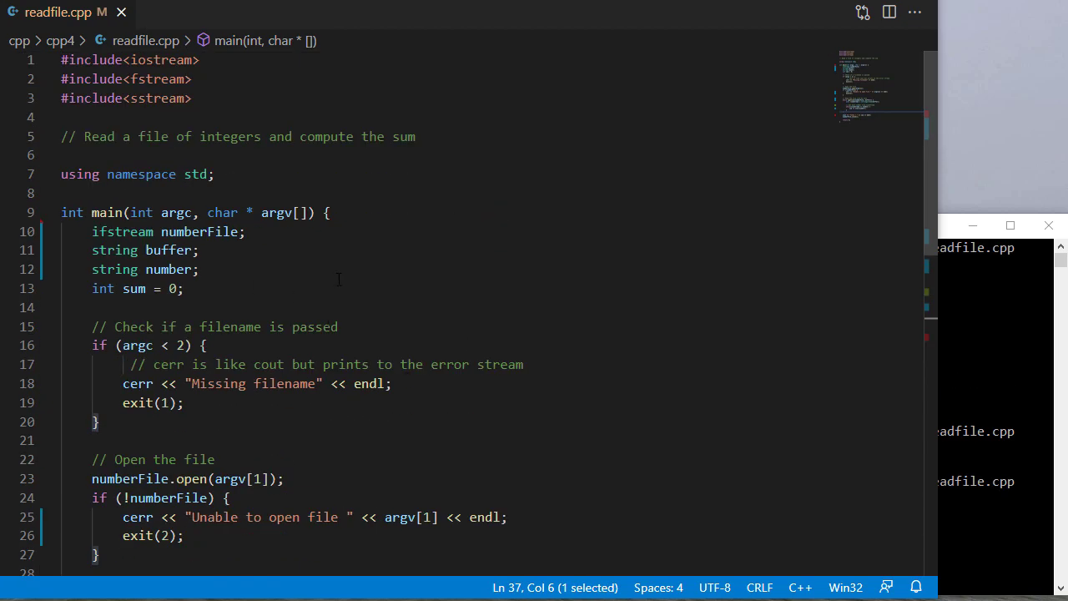